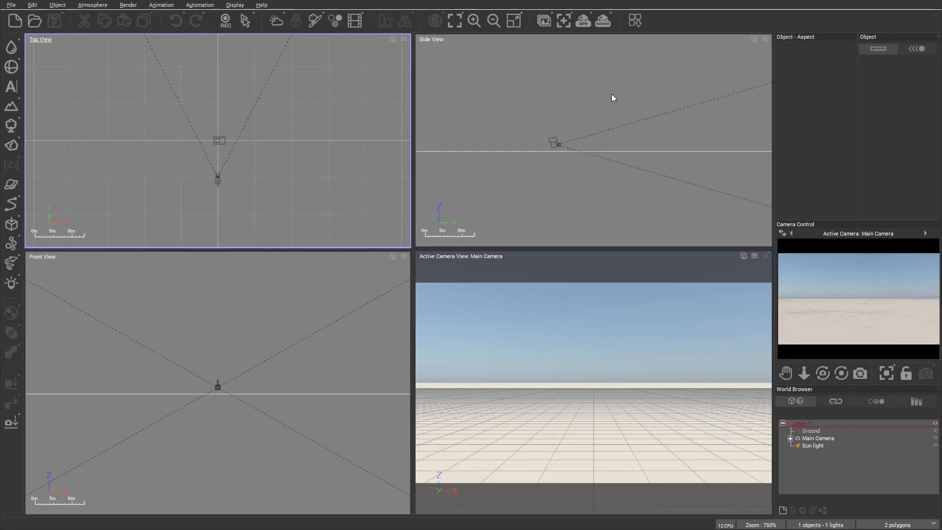
{"action": "mouse_move", "coordinate": [475, 58]}
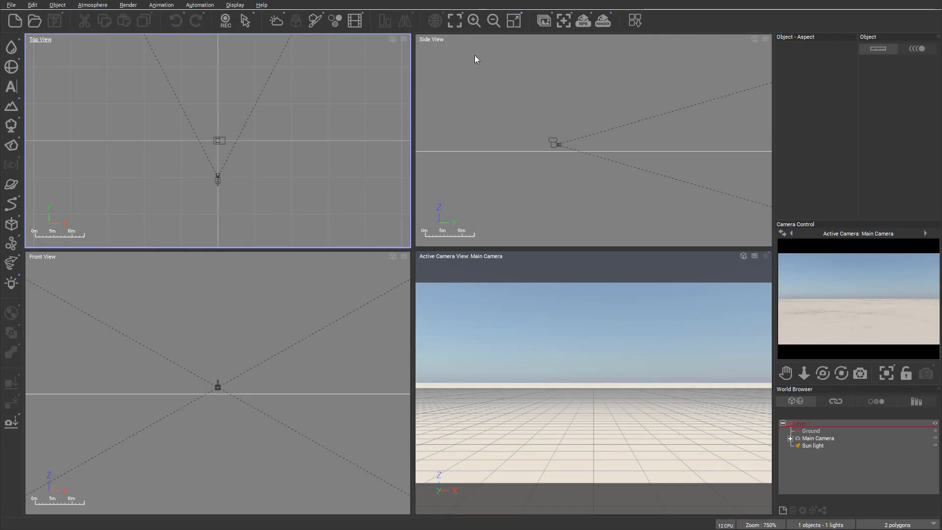
{"action": "mouse_move", "coordinate": [534, 150]}
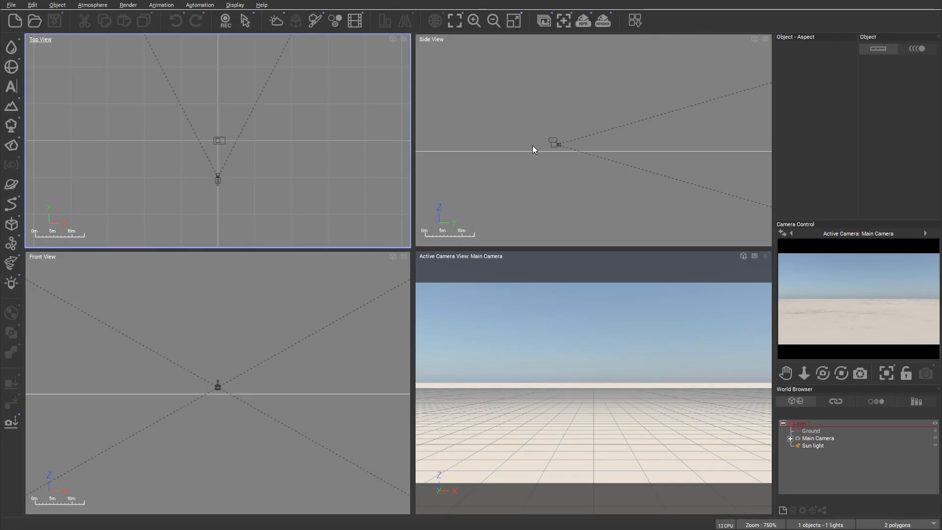
{"action": "mouse_move", "coordinate": [552, 368]}
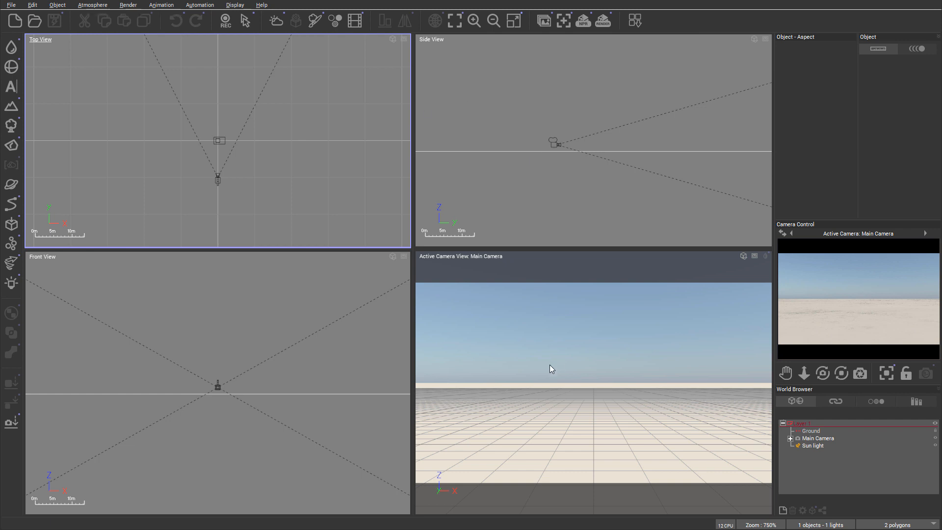
{"action": "mouse_move", "coordinate": [271, 257]}
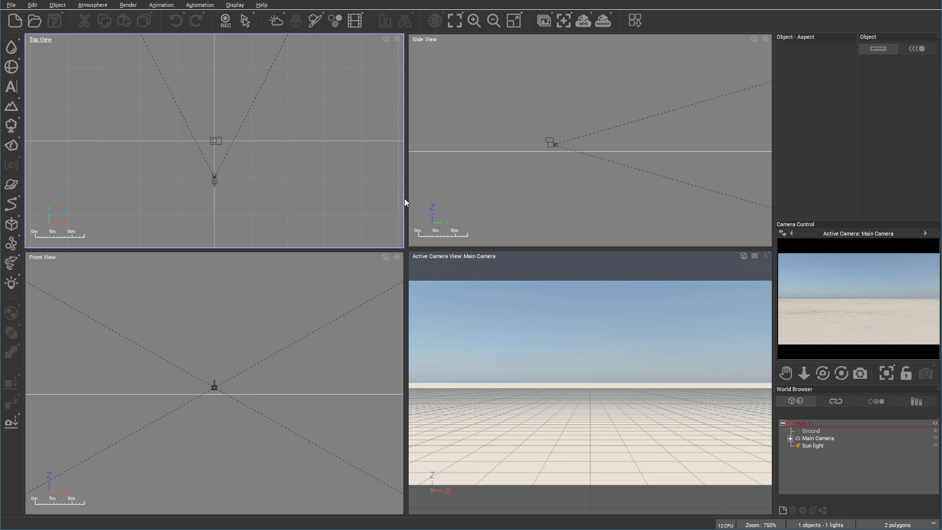
{"action": "mouse_move", "coordinate": [6, 36]}
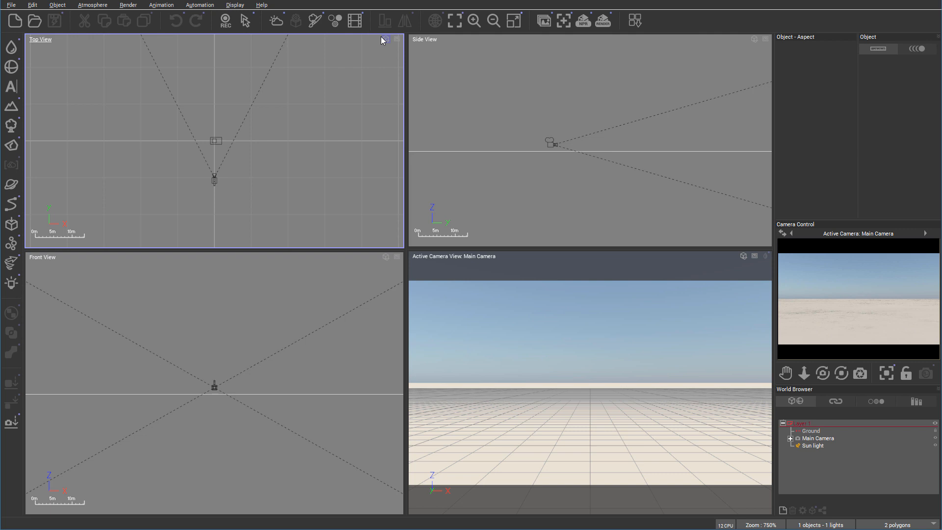
{"action": "mouse_move", "coordinate": [396, 45]}
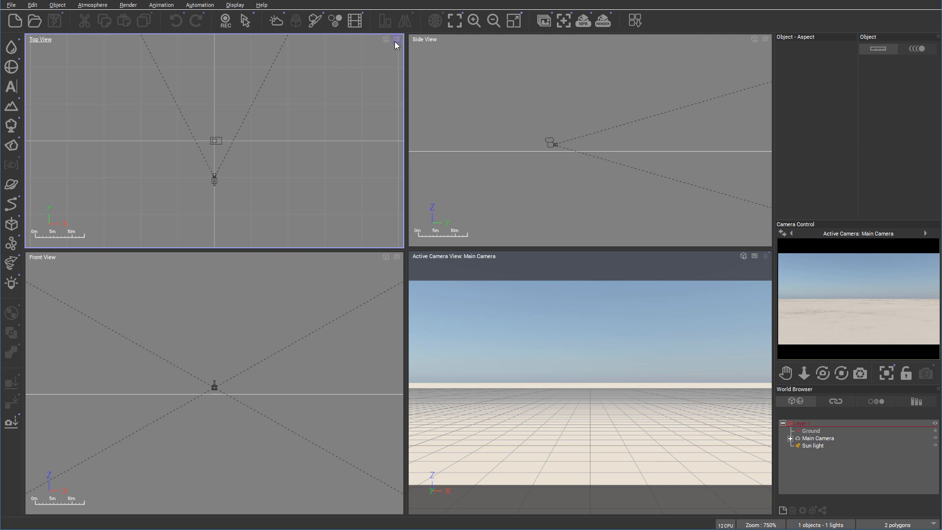
Enlarge the top view, switch it to perspective and back to Top, then reopen its display options.
{"action": "left_click", "coordinate": [395, 40]}
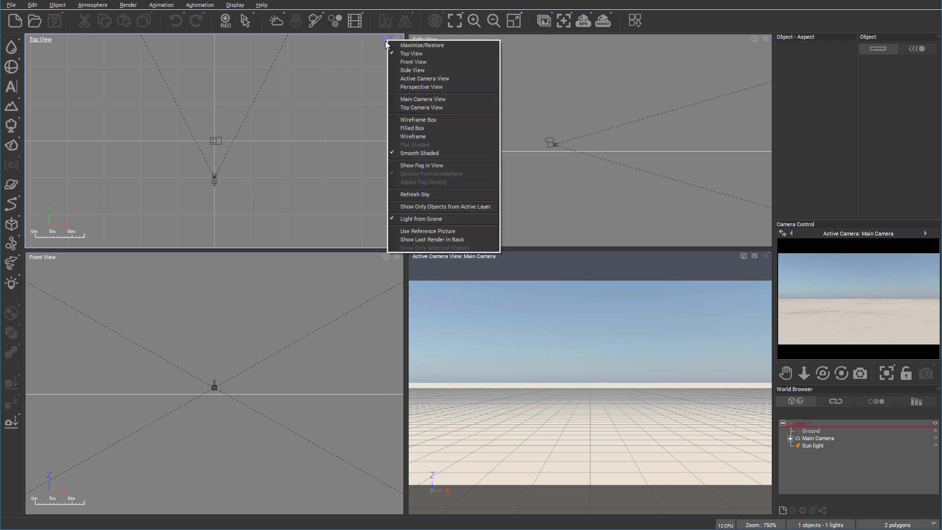
{"action": "mouse_move", "coordinate": [436, 46]}
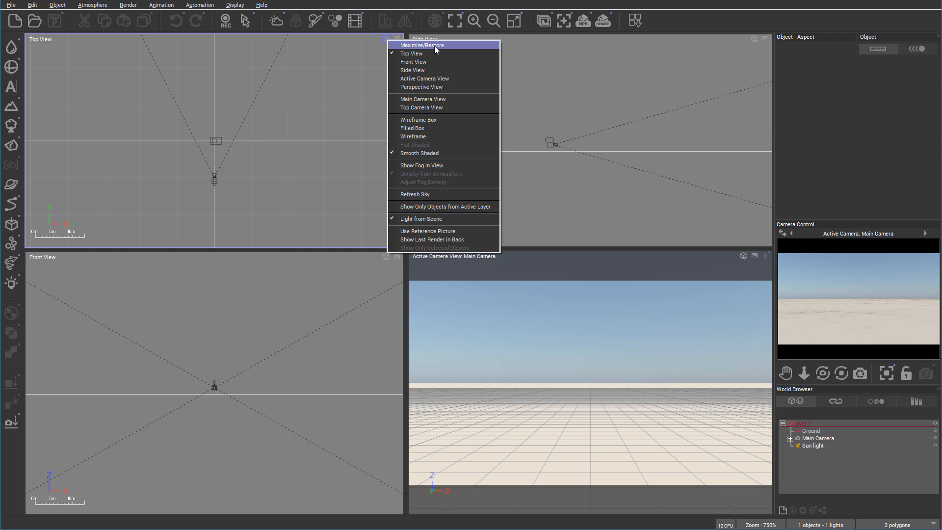
{"action": "left_click", "coordinate": [422, 45]}
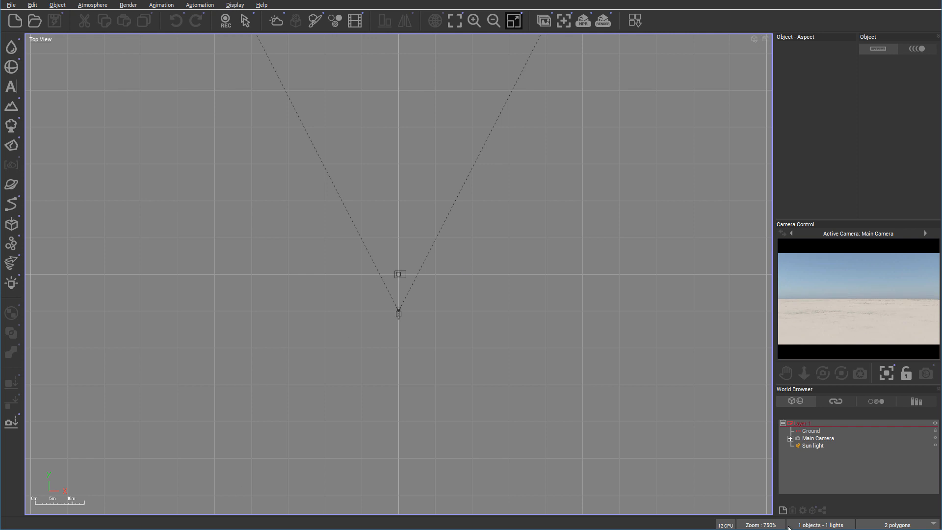
{"action": "mouse_move", "coordinate": [188, 436]}
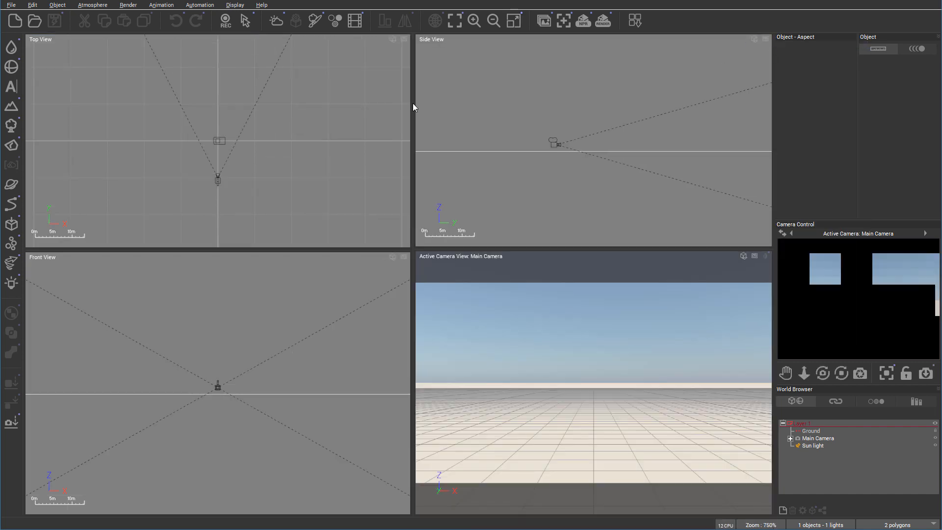
{"action": "left_click", "coordinate": [398, 39]}
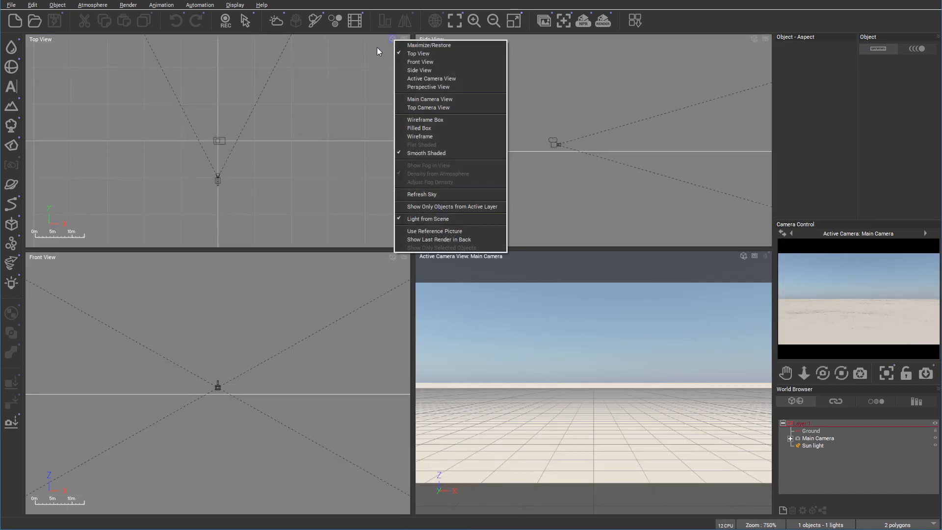
{"action": "mouse_move", "coordinate": [429, 54]}
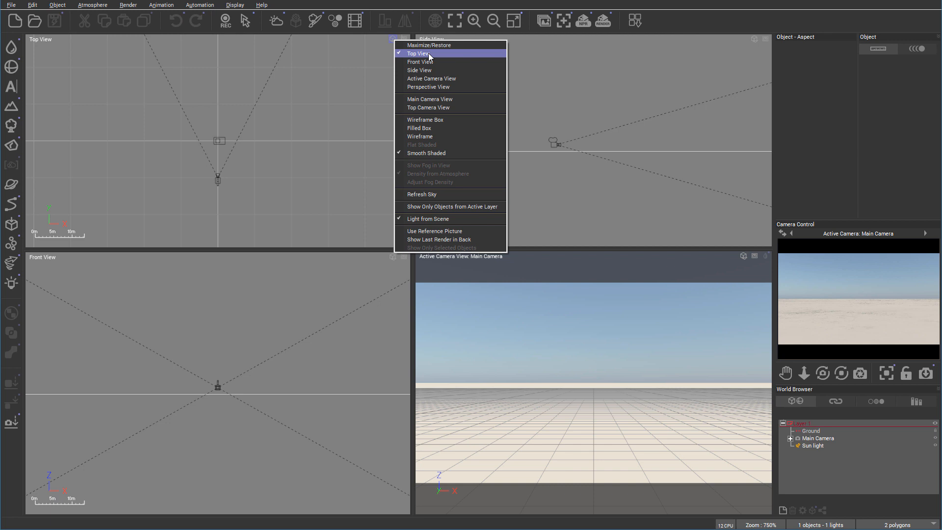
{"action": "mouse_move", "coordinate": [436, 70]}
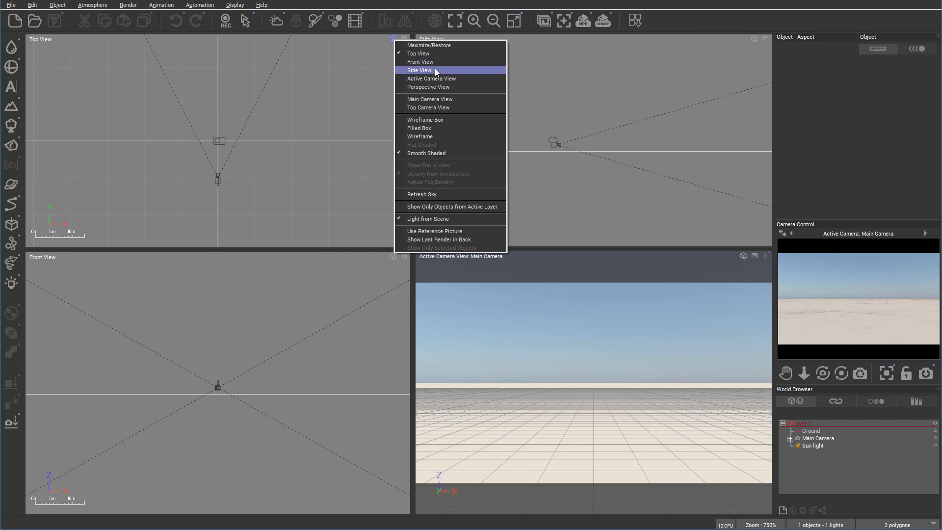
{"action": "mouse_move", "coordinate": [445, 87]}
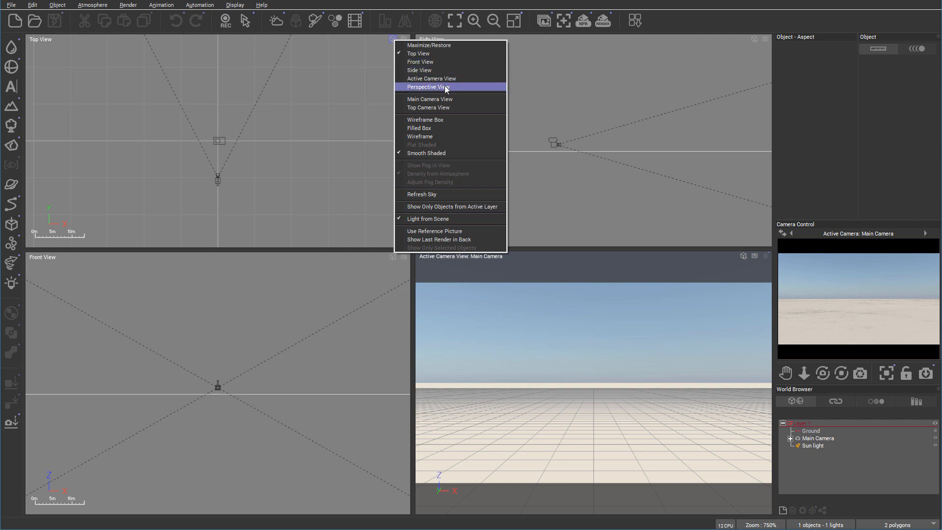
{"action": "left_click", "coordinate": [429, 87]}
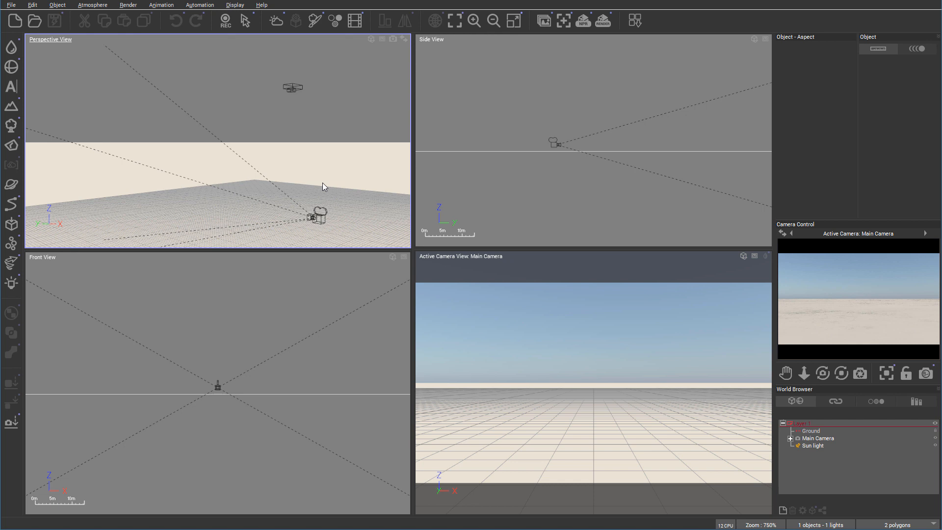
{"action": "mouse_move", "coordinate": [187, 207]}
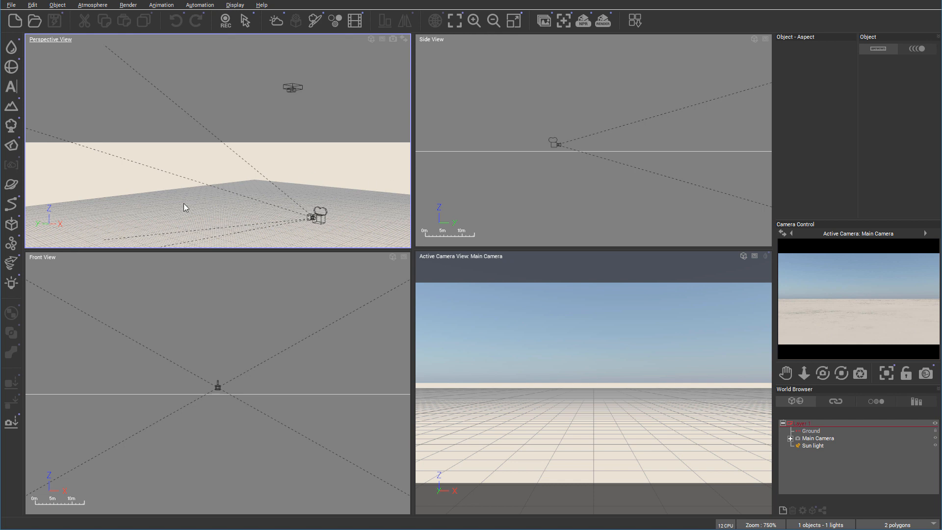
{"action": "mouse_move", "coordinate": [374, 221]}
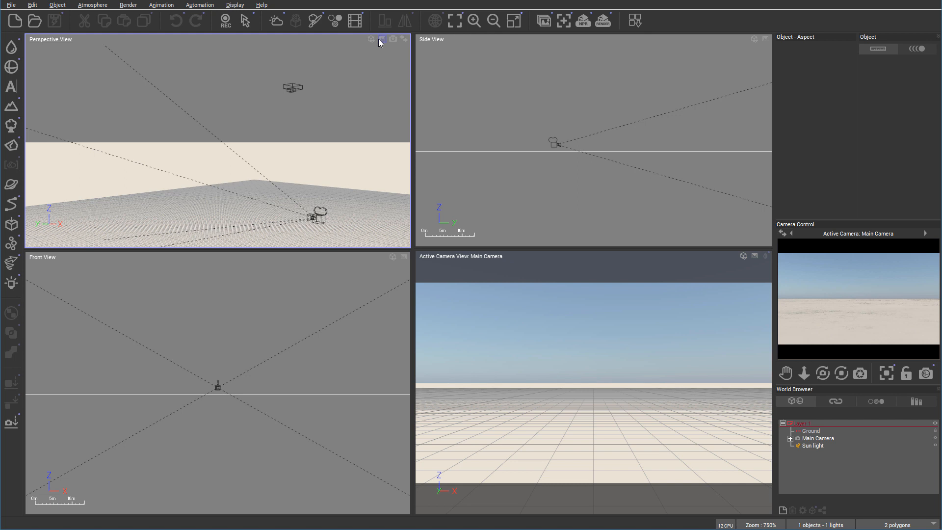
{"action": "left_click", "coordinate": [380, 39]}
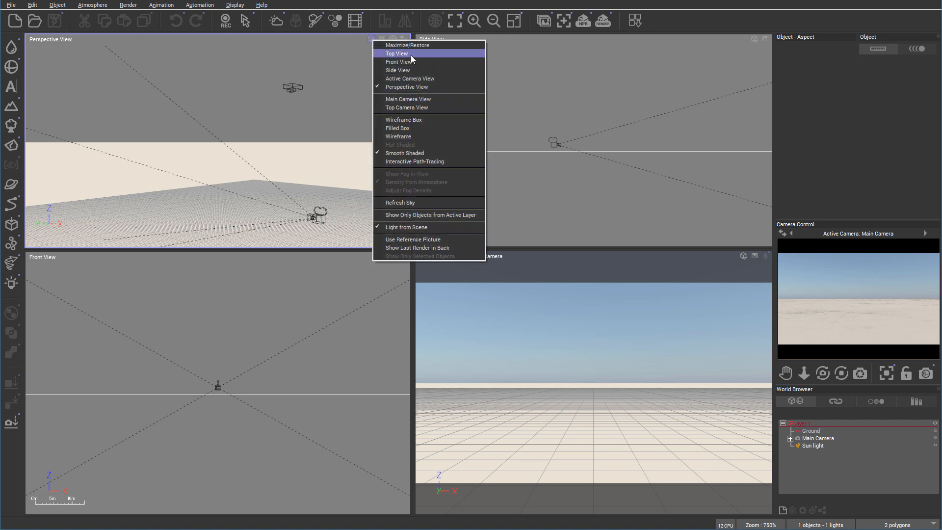
{"action": "left_click", "coordinate": [397, 53]}
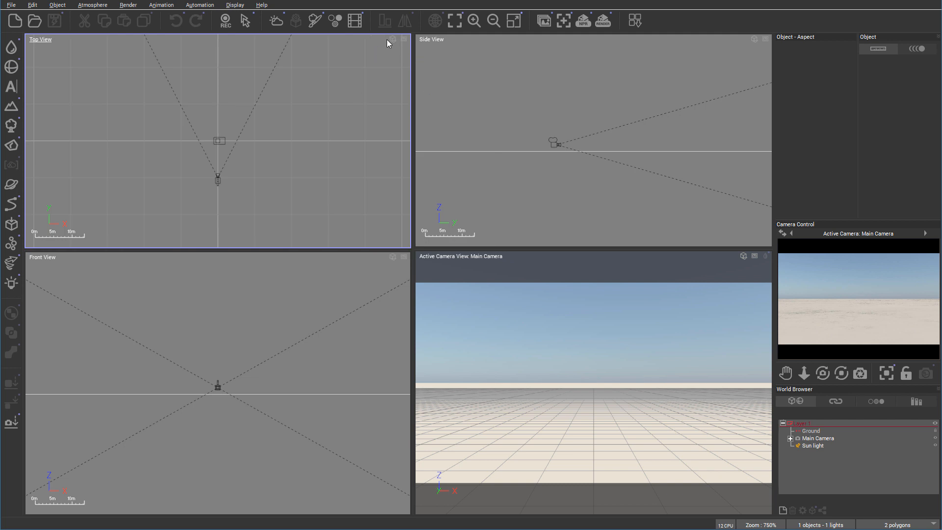
{"action": "left_click", "coordinate": [402, 39]}
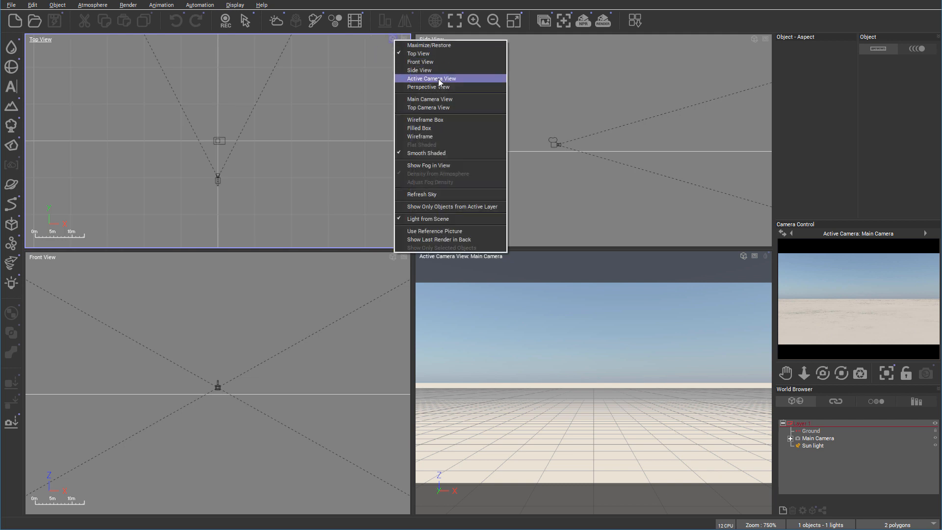
{"action": "mouse_move", "coordinate": [445, 99]}
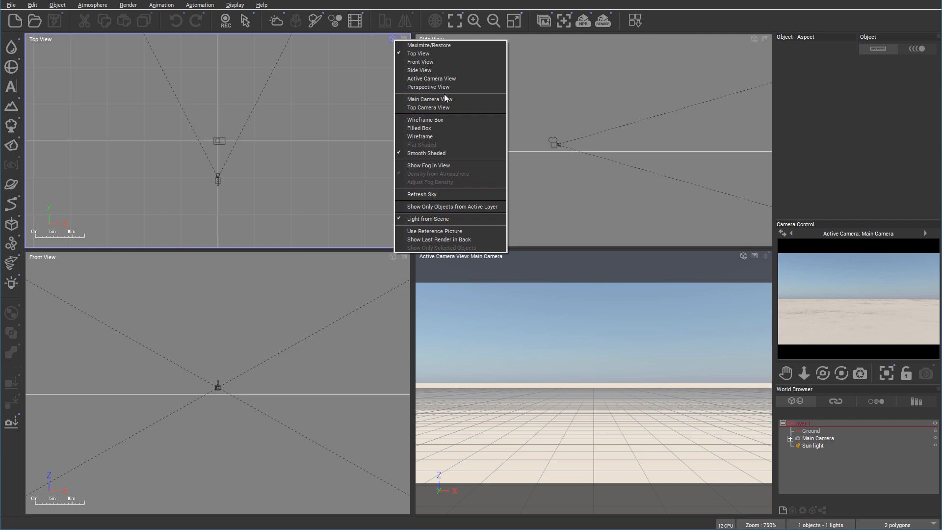
{"action": "mouse_move", "coordinate": [446, 107]}
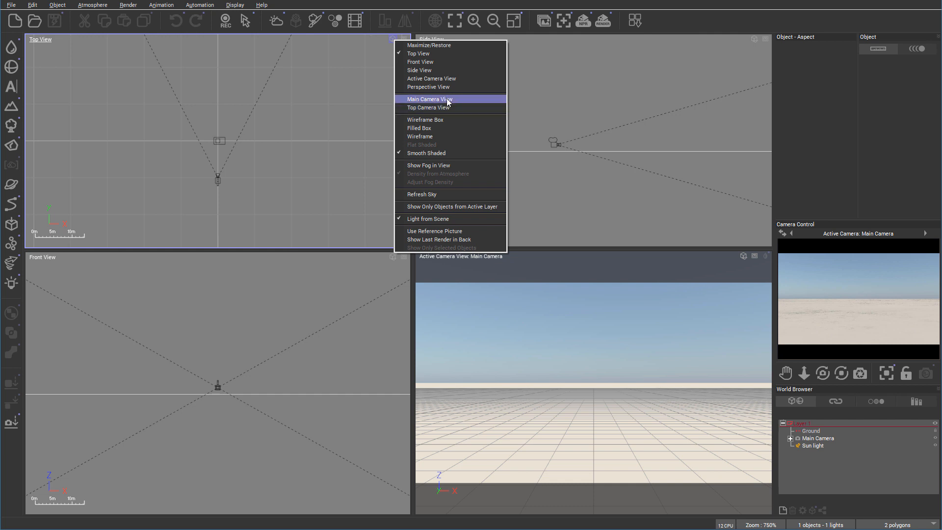
{"action": "mouse_move", "coordinate": [428, 108]}
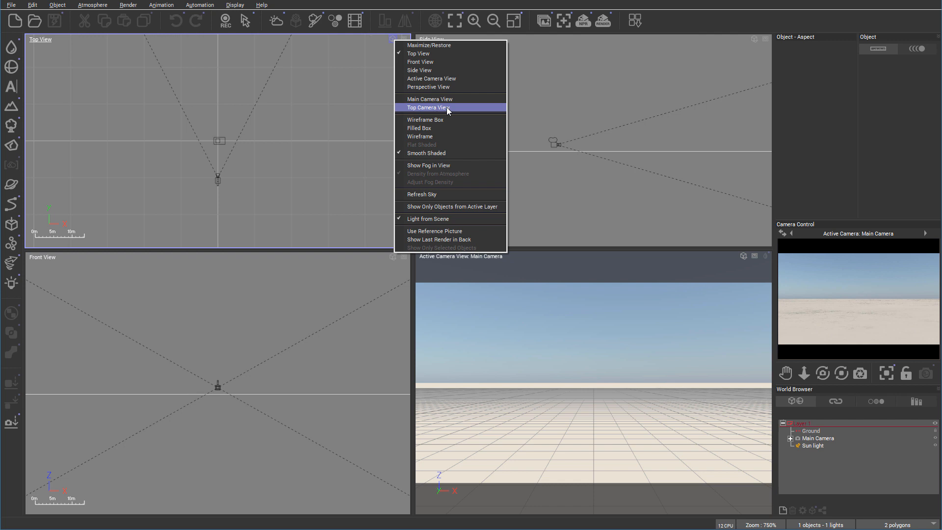
{"action": "mouse_move", "coordinate": [454, 152]}
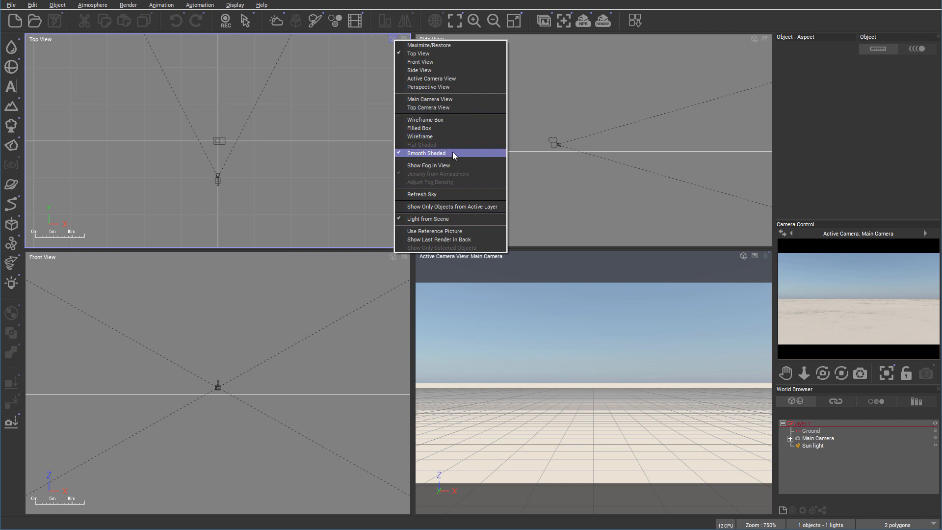
{"action": "mouse_move", "coordinate": [448, 120]}
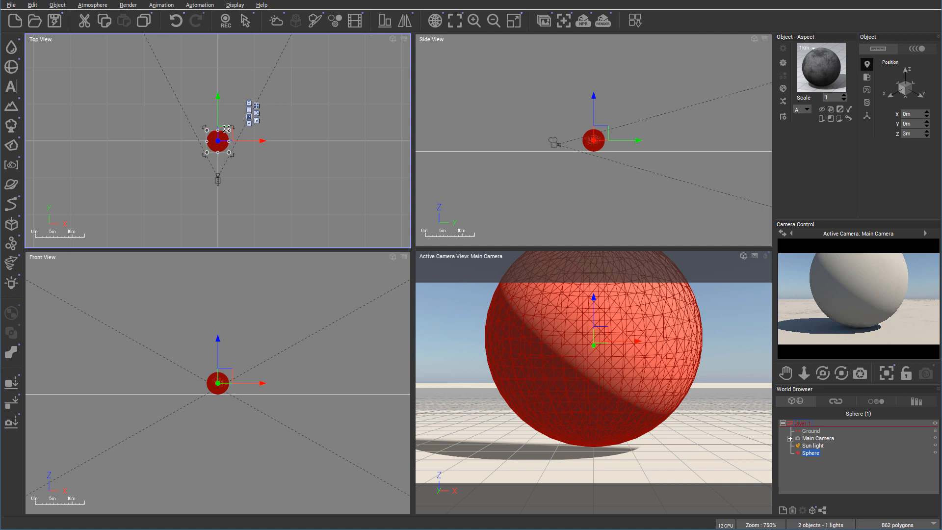
Move the sphere further in front of the camera and switch the top view to Filled Box, then Smooth Shaded.
{"action": "left_click_drag", "start_coordinate": [217, 141], "coordinate": [221, 120]}
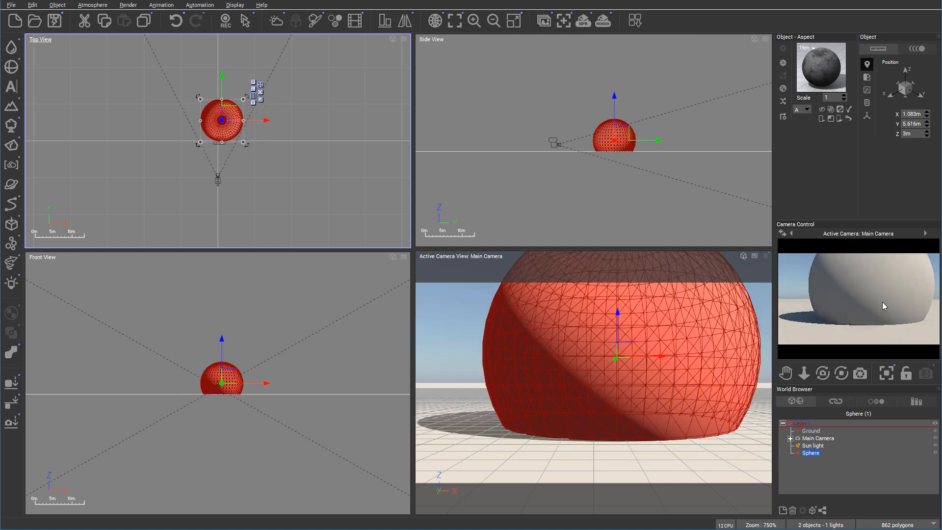
{"action": "left_click", "coordinate": [391, 40]}
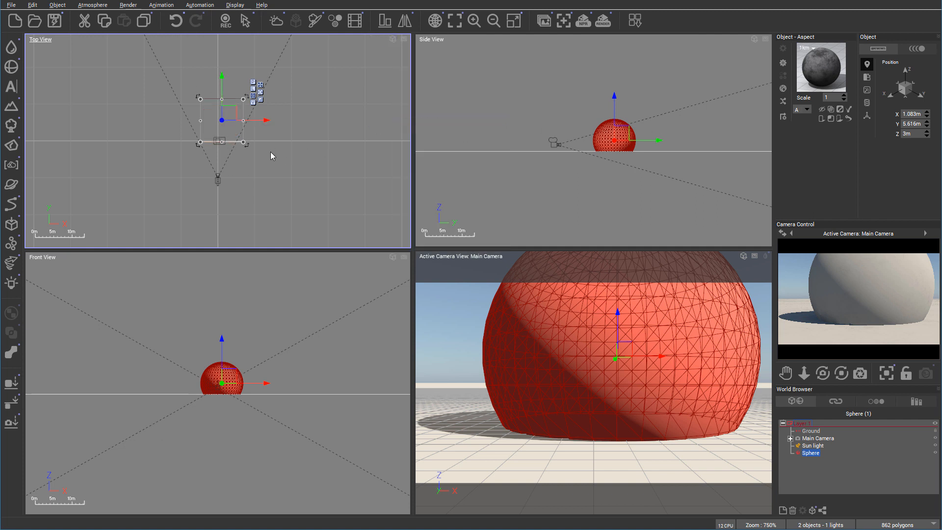
{"action": "left_click", "coordinate": [392, 38]}
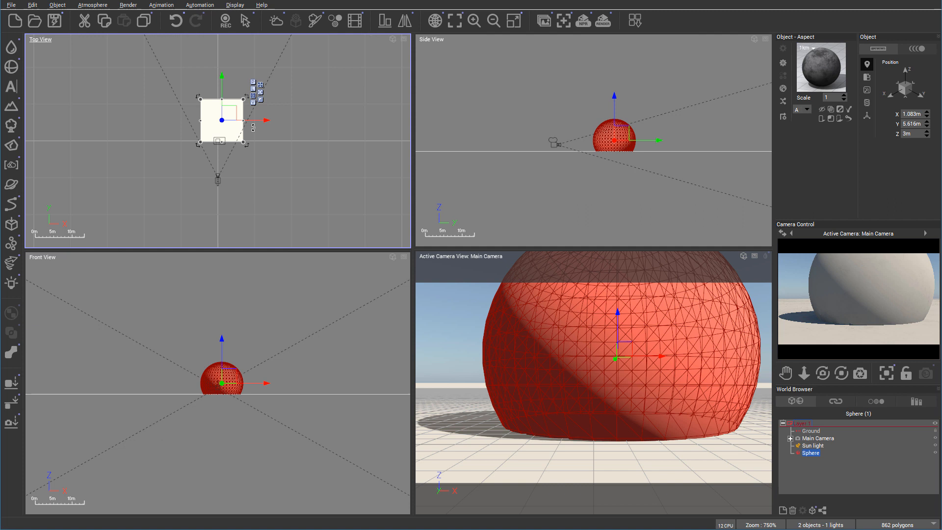
{"action": "left_click", "coordinate": [393, 38]}
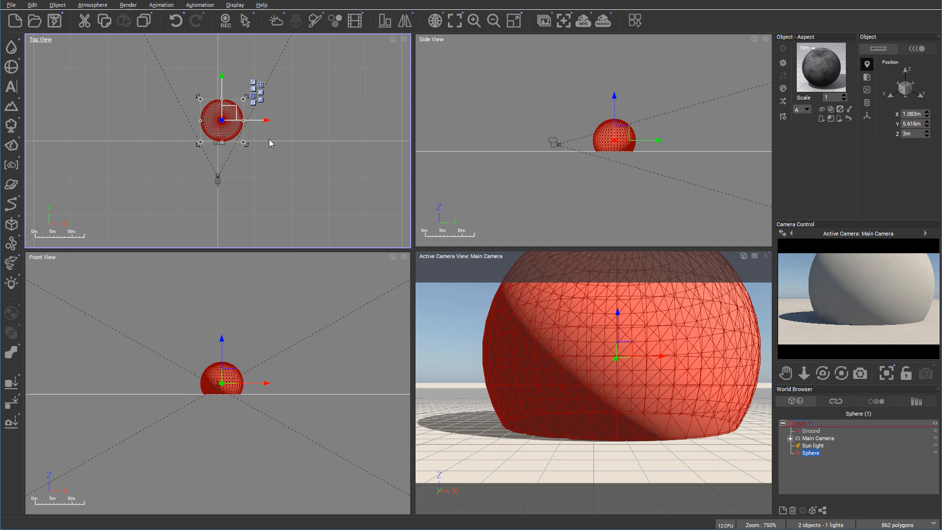
{"action": "mouse_move", "coordinate": [176, 148]}
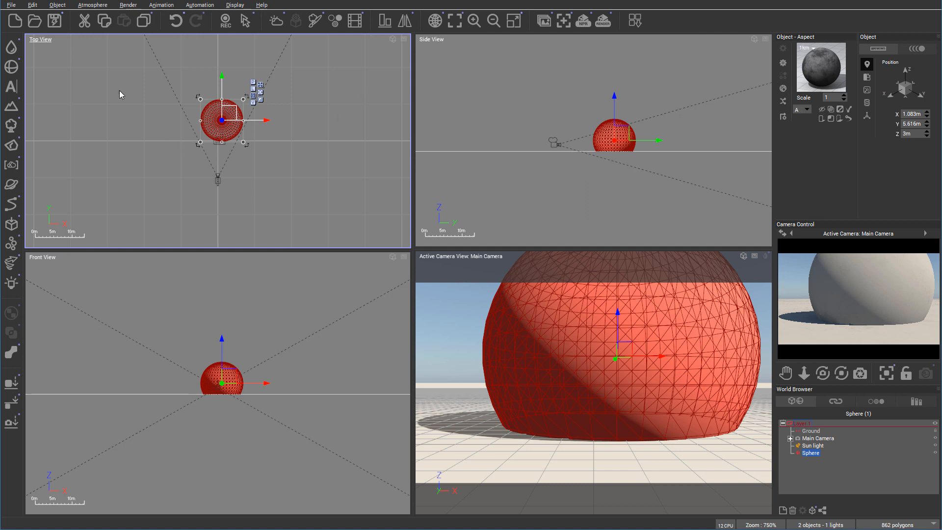
{"action": "mouse_move", "coordinate": [266, 137]}
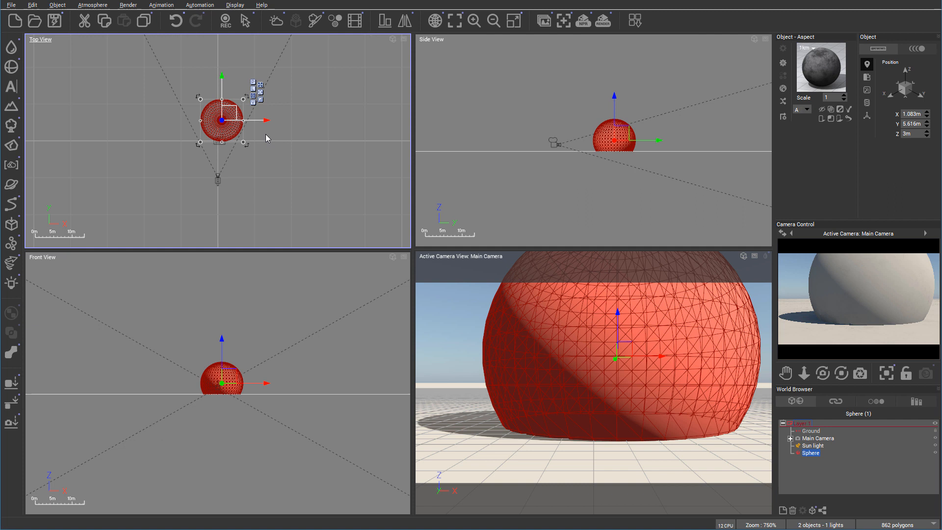
{"action": "left_click", "coordinate": [395, 39]}
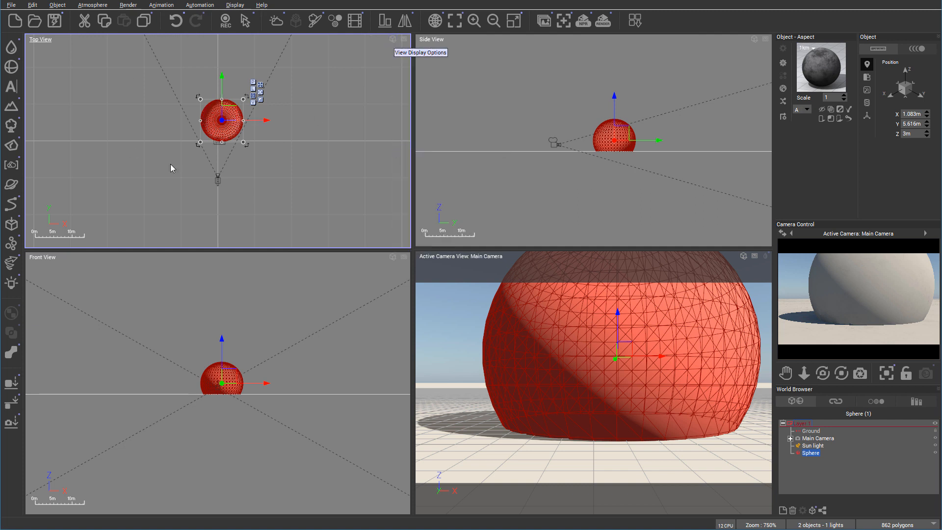
{"action": "left_click", "coordinate": [395, 39]}
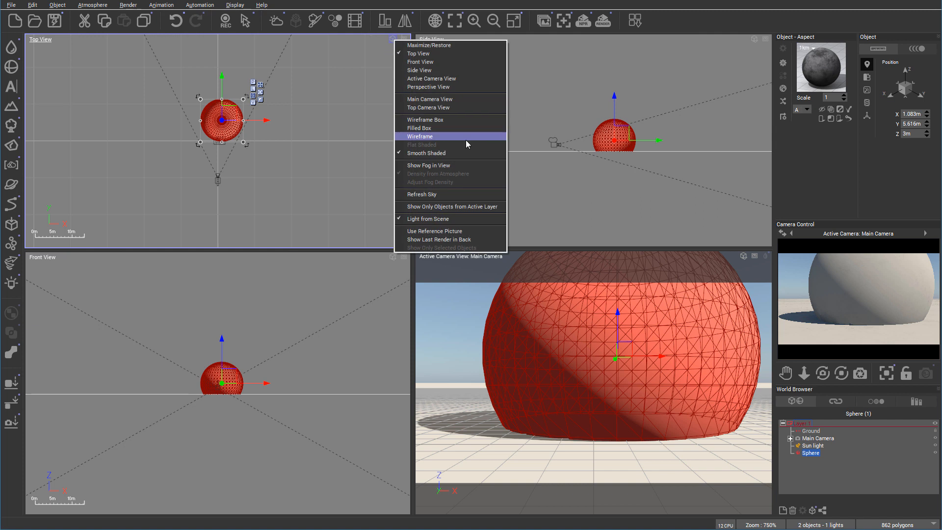
{"action": "mouse_move", "coordinate": [468, 165]}
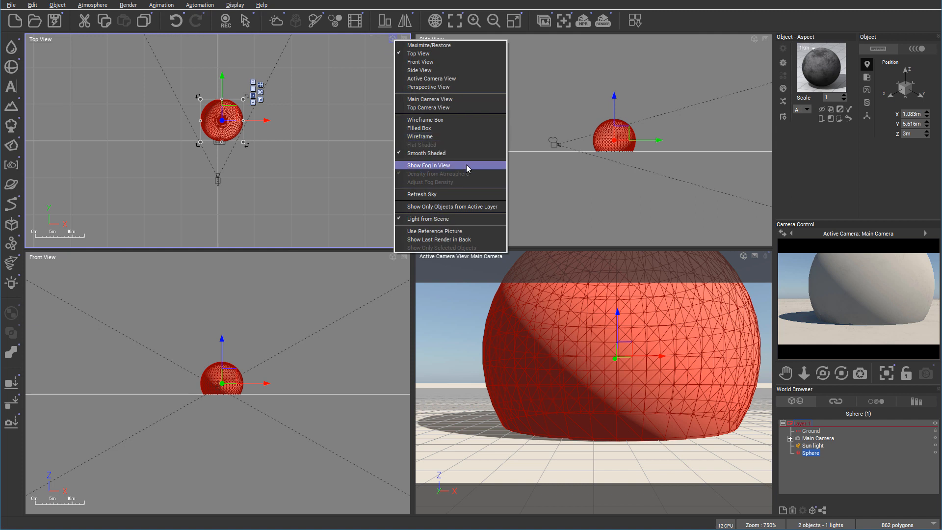
{"action": "left_click", "coordinate": [428, 166]}
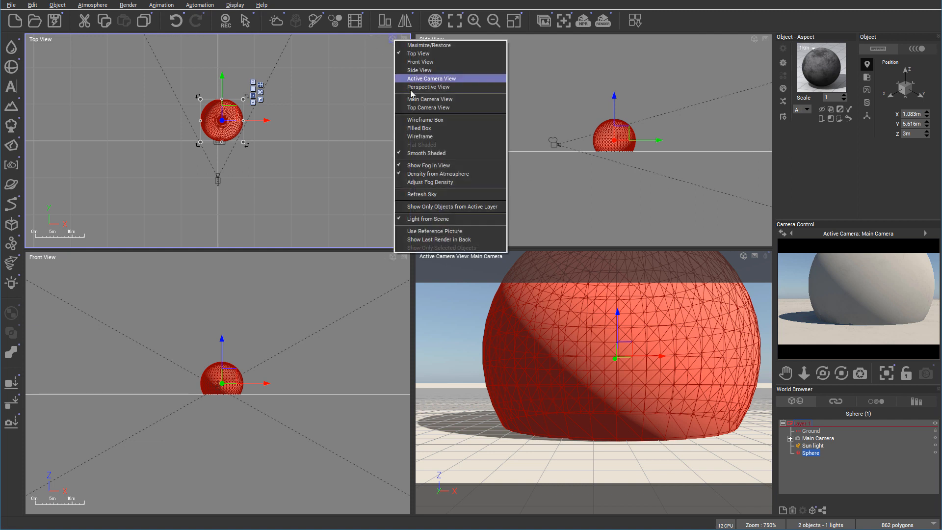
{"action": "mouse_move", "coordinate": [428, 165]}
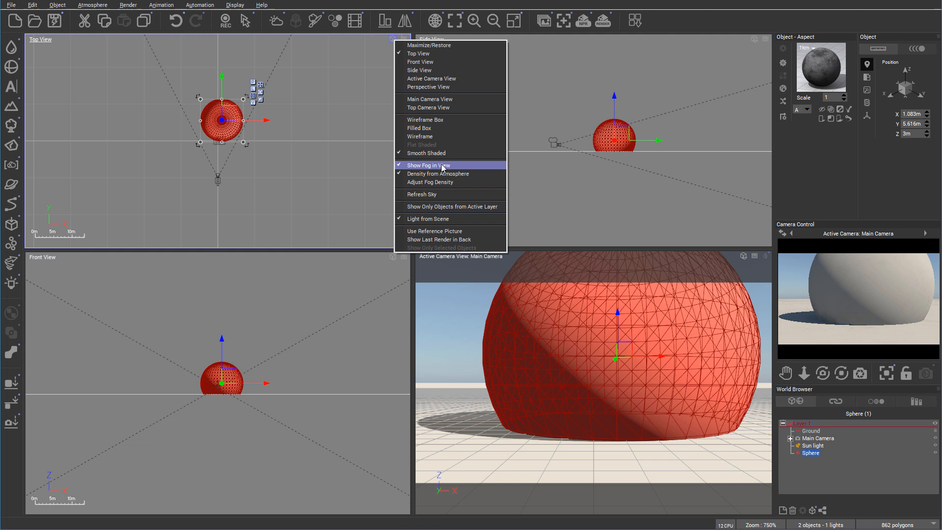
{"action": "left_click", "coordinate": [428, 165]}
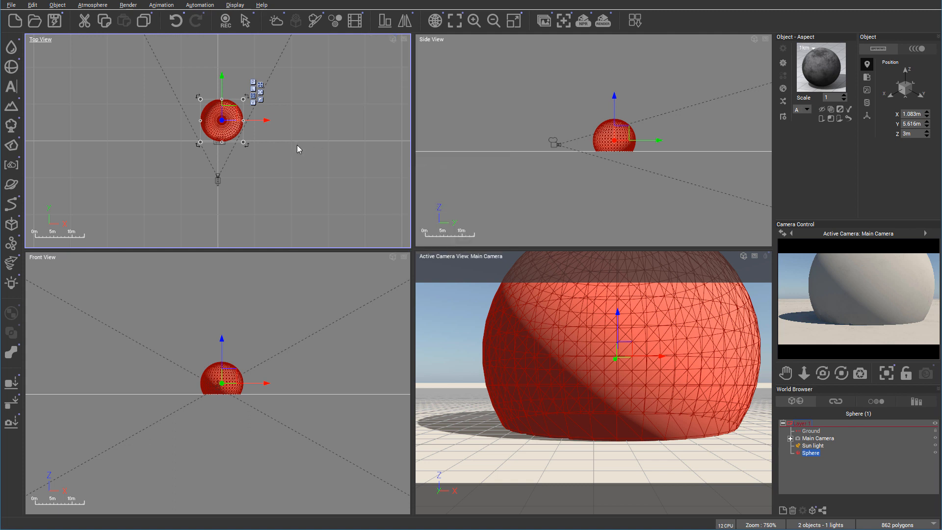
{"action": "mouse_move", "coordinate": [539, 330]}
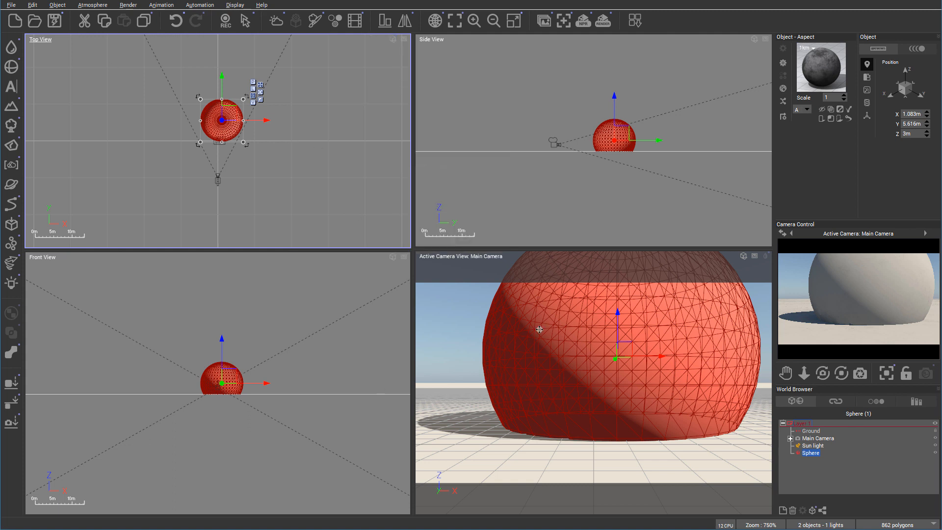
{"action": "mouse_move", "coordinate": [733, 372]}
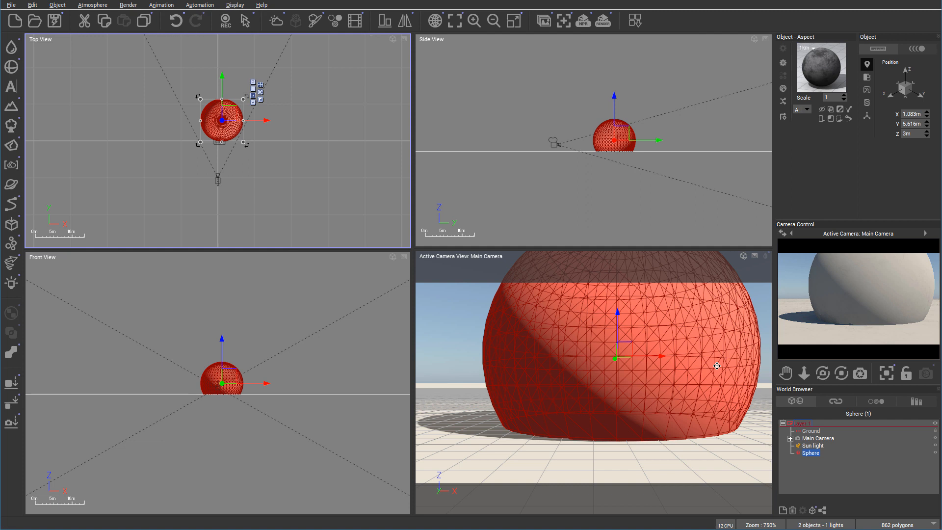
{"action": "mouse_move", "coordinate": [787, 144]}
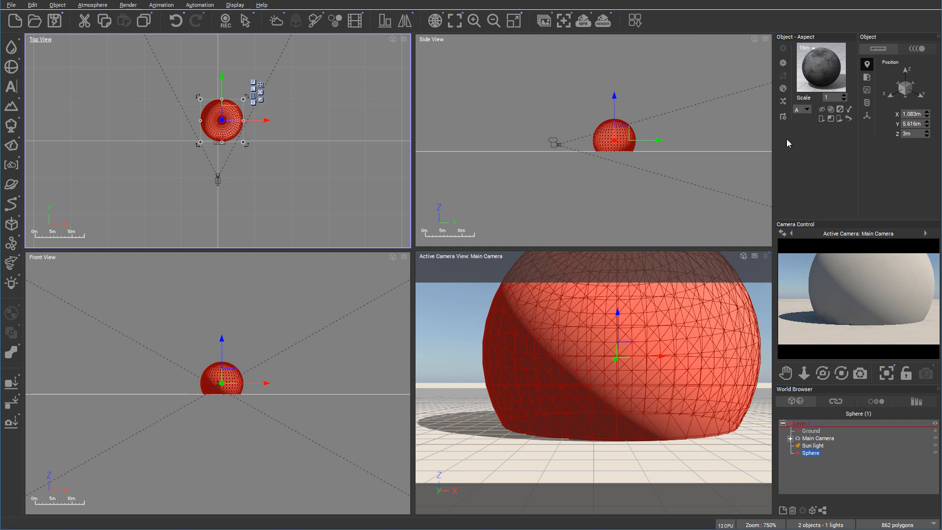
{"action": "mouse_move", "coordinate": [629, 166]}
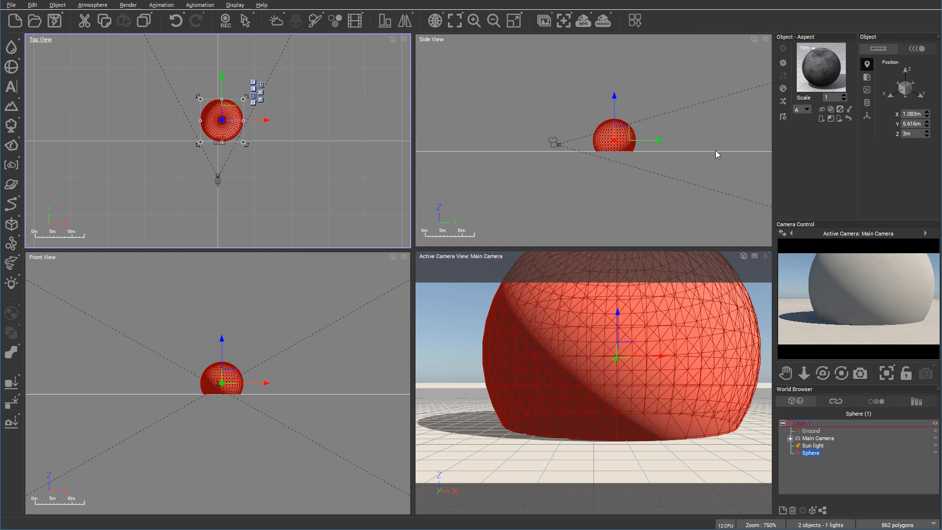
{"action": "mouse_move", "coordinate": [538, 84]}
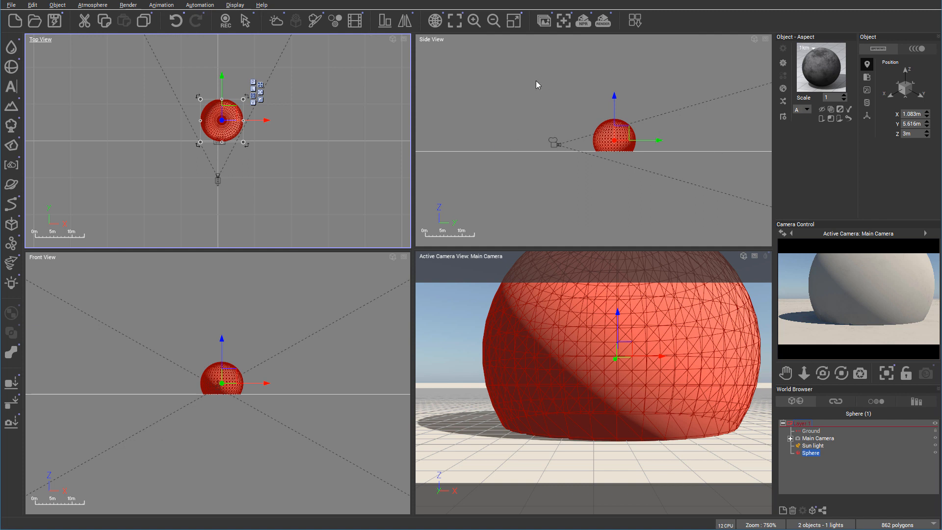
{"action": "left_click", "coordinate": [420, 39]}
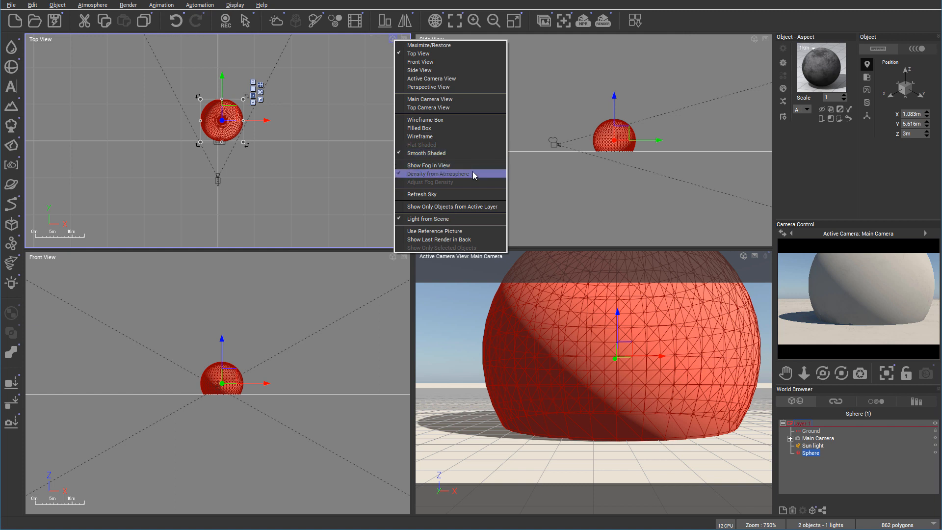
{"action": "mouse_move", "coordinate": [428, 165]}
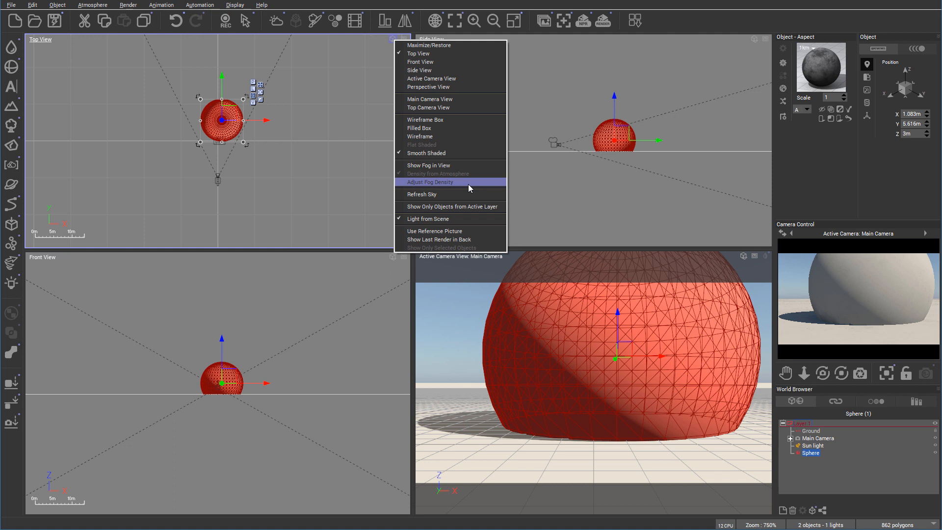
{"action": "mouse_move", "coordinate": [428, 166]}
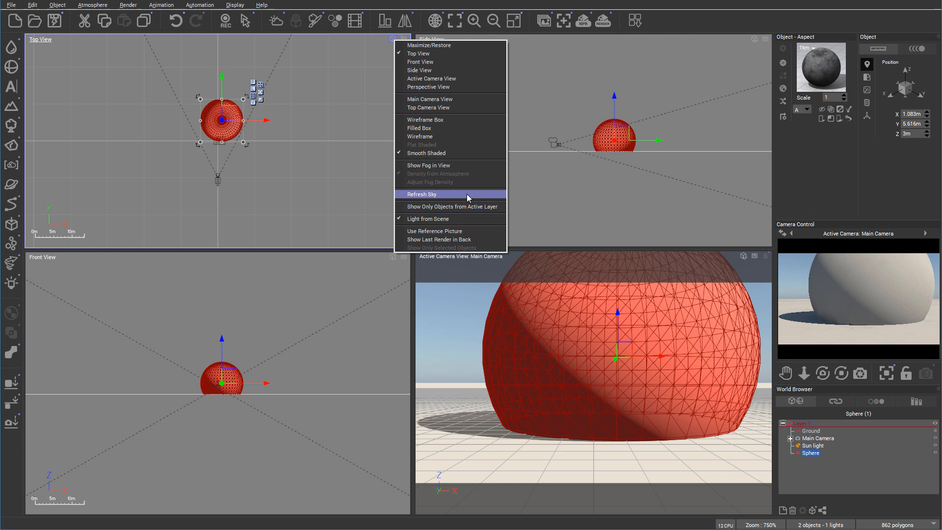
{"action": "mouse_move", "coordinate": [547, 196]}
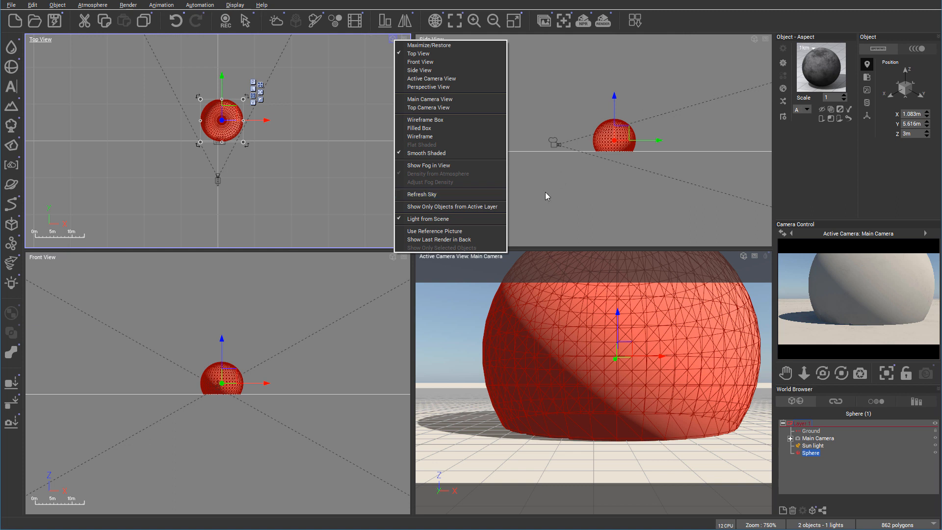
{"action": "mouse_move", "coordinate": [466, 207]}
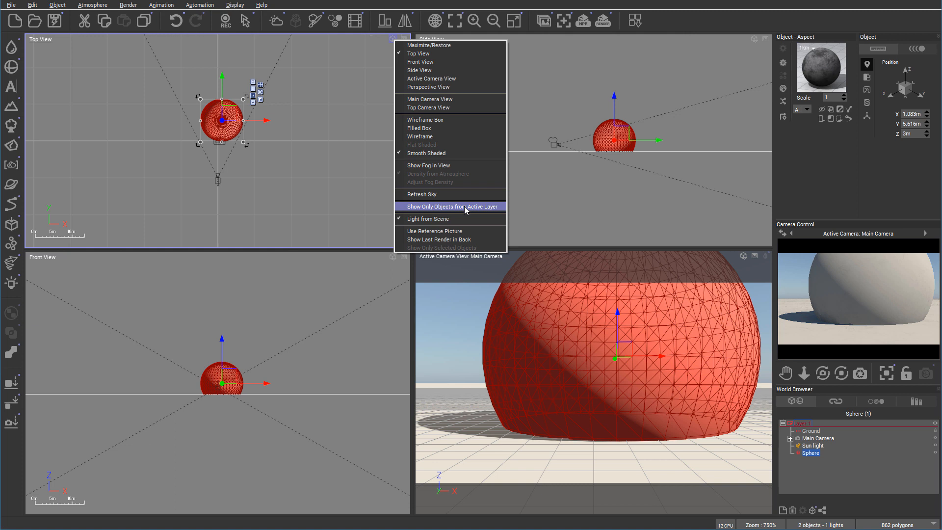
{"action": "mouse_move", "coordinate": [781, 512]}
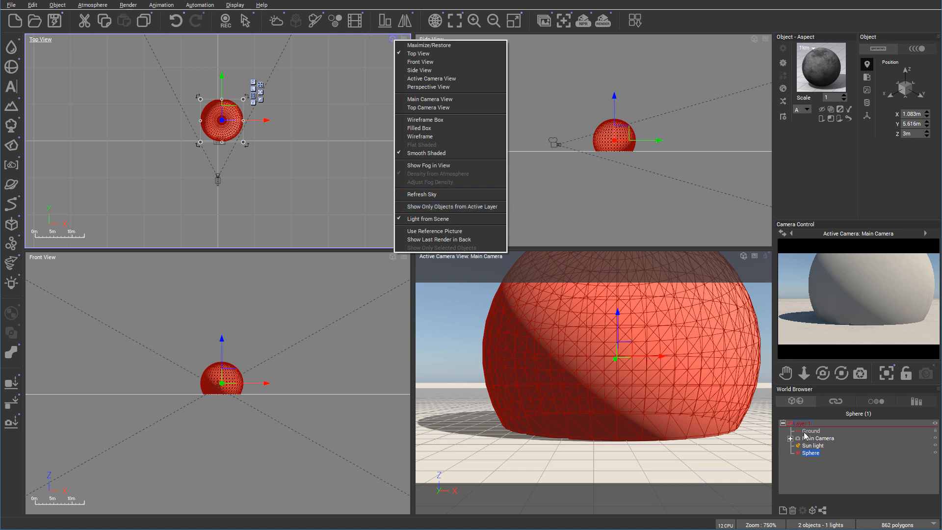
{"action": "mouse_move", "coordinate": [884, 378]}
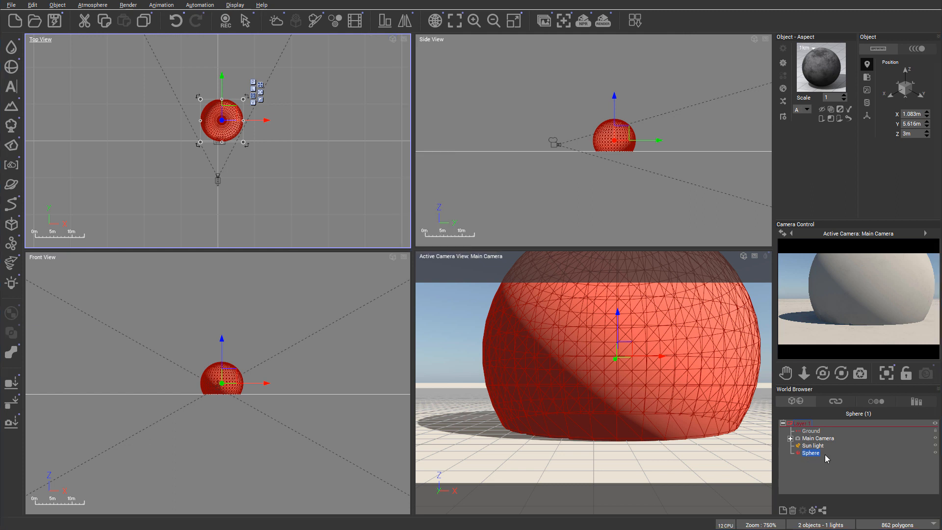
{"action": "mouse_move", "coordinate": [801, 476]}
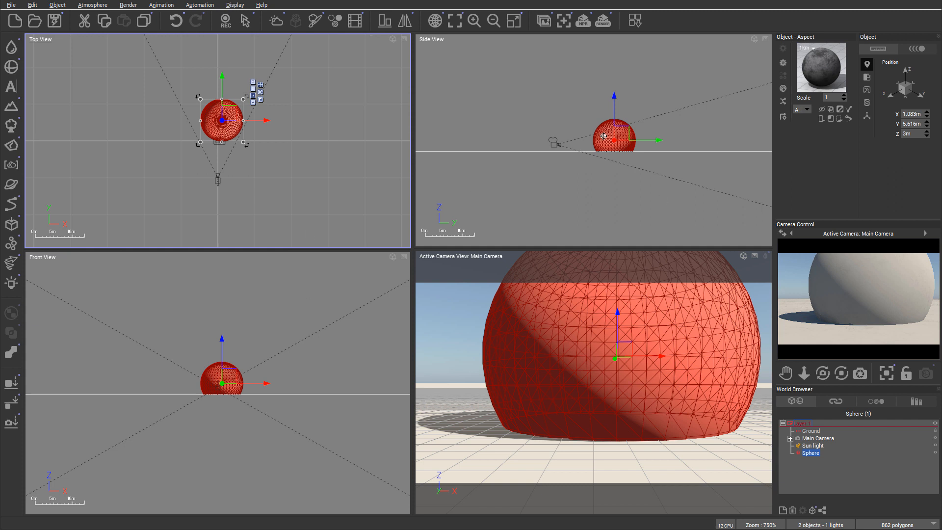
{"action": "mouse_move", "coordinate": [712, 180]}
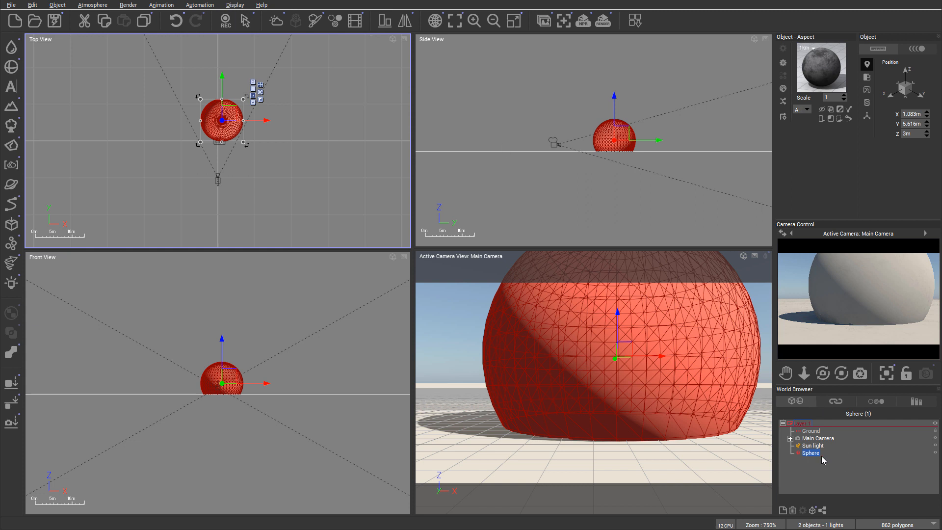
{"action": "mouse_move", "coordinate": [937, 464]}
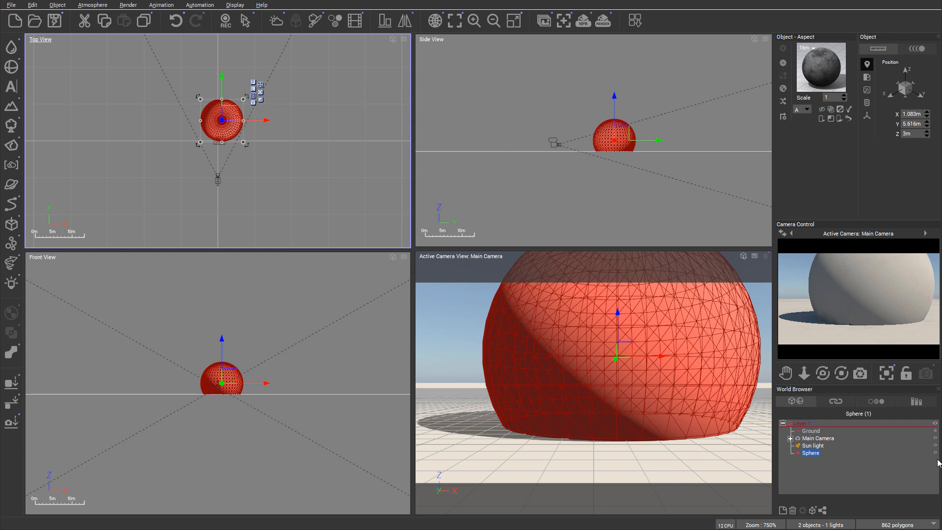
{"action": "mouse_move", "coordinate": [444, 54]}
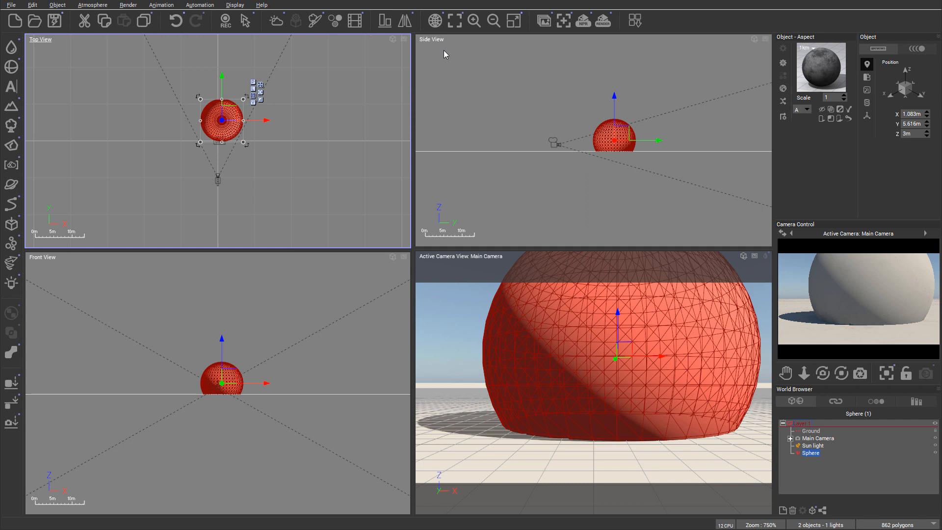
Choose Use Reference Picture in the top view's display options to open the Bitmaps browser.
{"action": "left_click", "coordinate": [245, 21]}
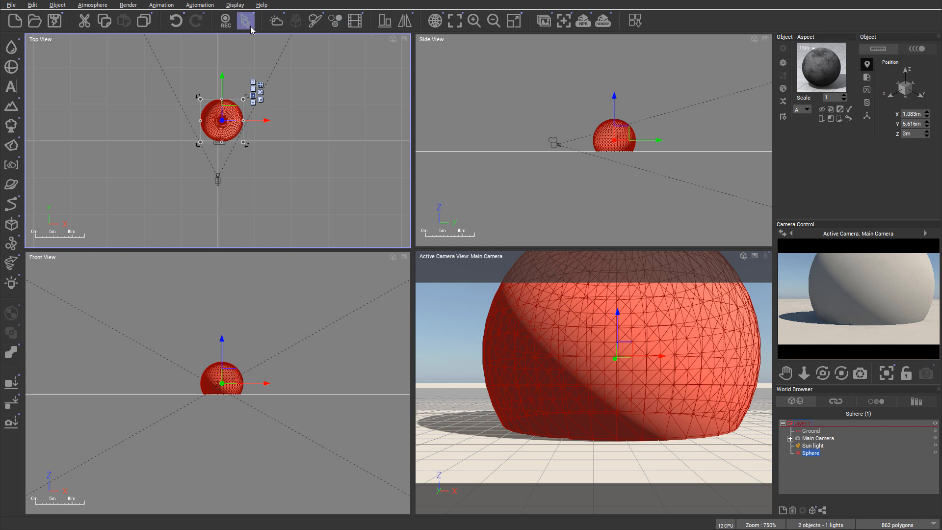
{"action": "left_click", "coordinate": [395, 40]}
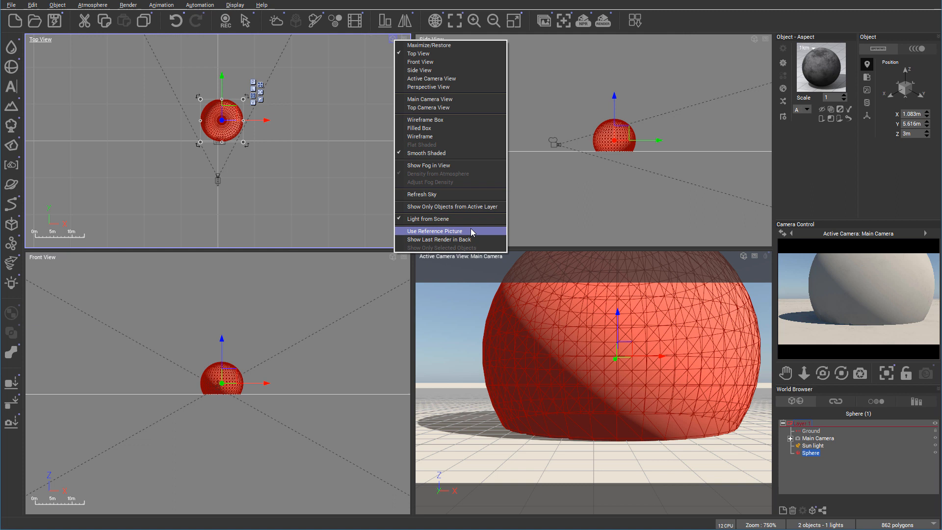
{"action": "left_click", "coordinate": [434, 231]}
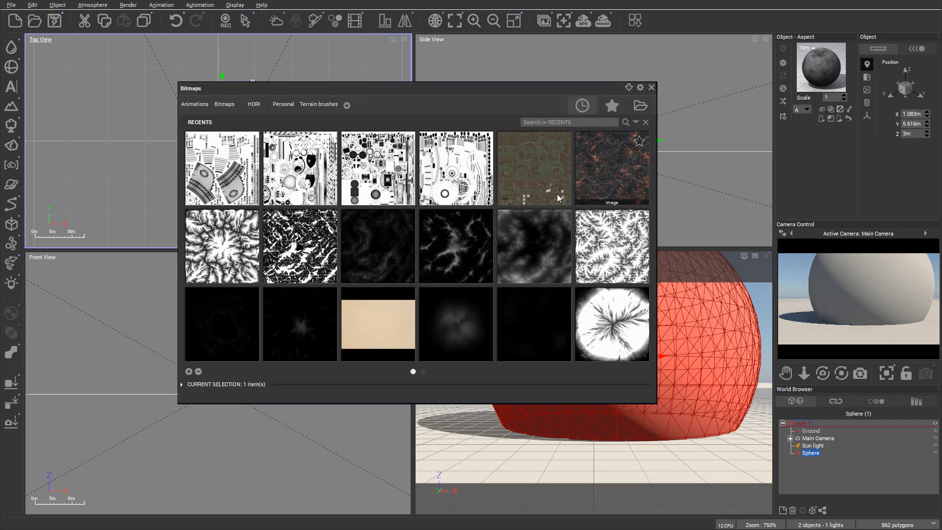
Set the dark lava image as the top view's reference picture and drag the sphere upper left, then upper right.
{"action": "left_click", "coordinate": [651, 88]}
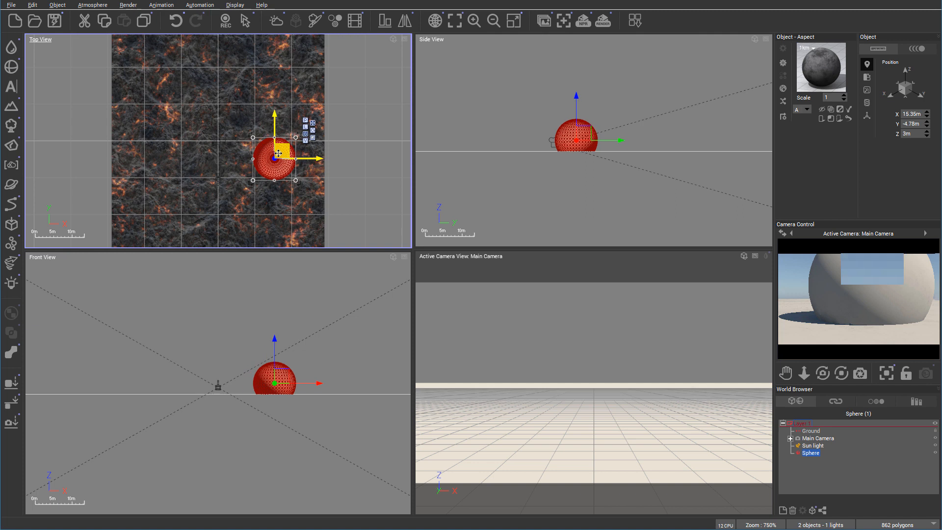
{"action": "left_click_drag", "start_coordinate": [273, 153], "coordinate": [170, 126]}
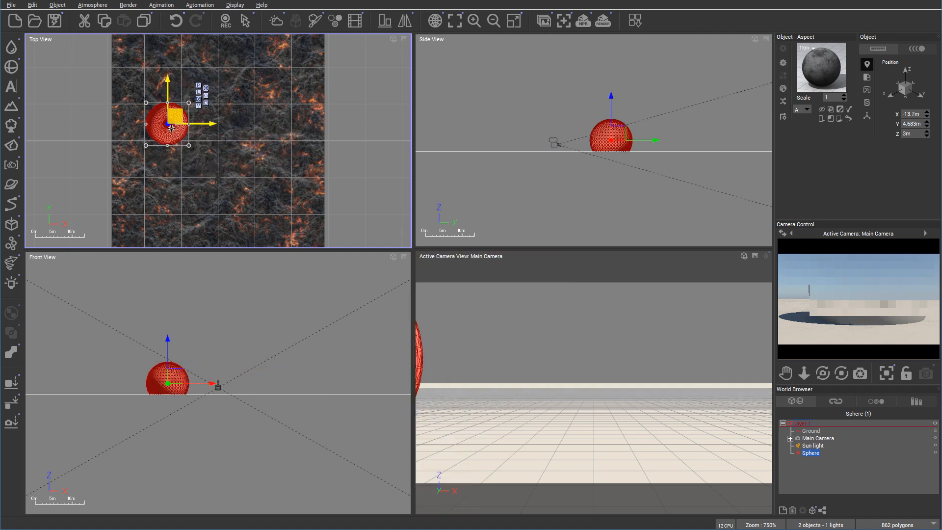
{"action": "left_click_drag", "start_coordinate": [169, 126], "coordinate": [253, 96]}
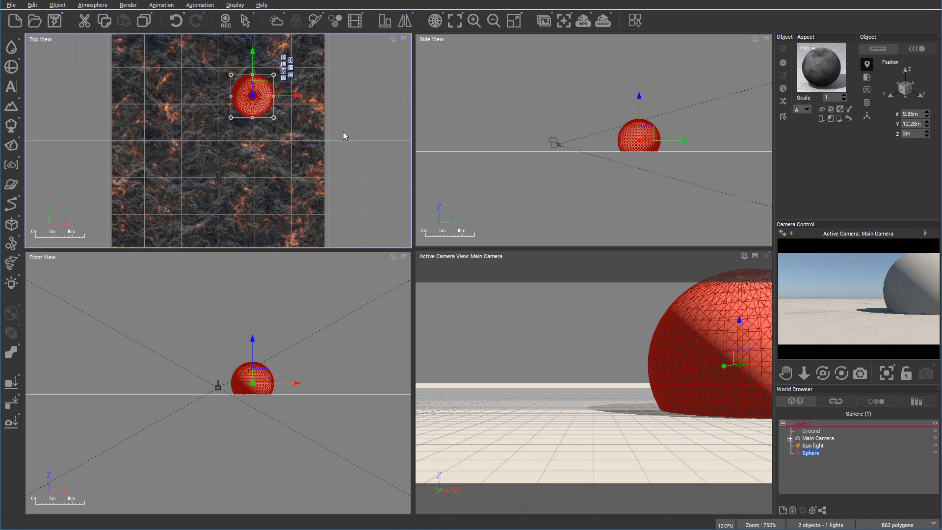
Open the top view's display options menu to review its entries.
{"action": "left_click", "coordinate": [394, 39]}
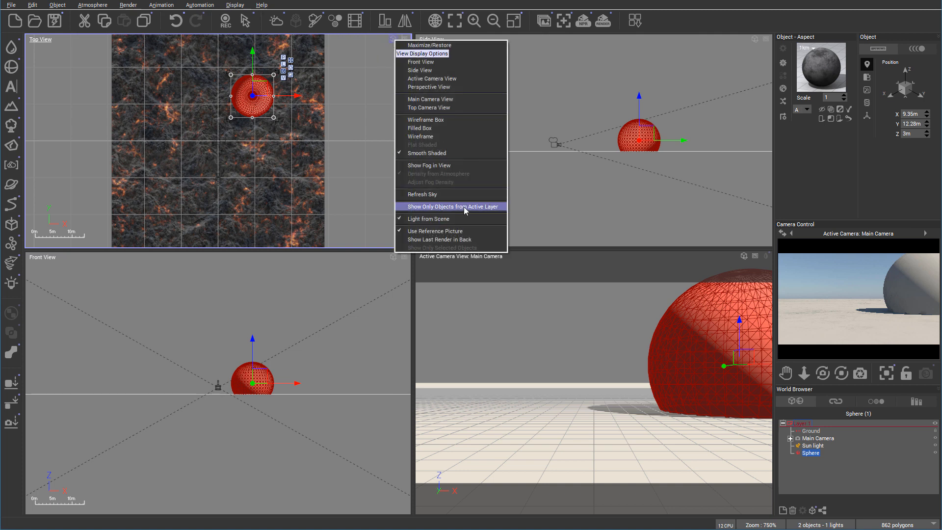
{"action": "mouse_move", "coordinate": [460, 231]}
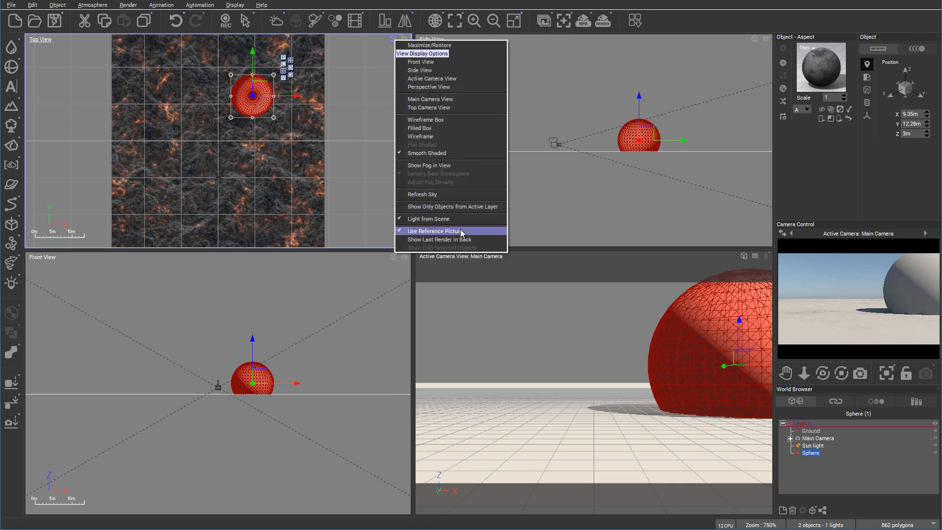
{"action": "mouse_move", "coordinate": [452, 239]}
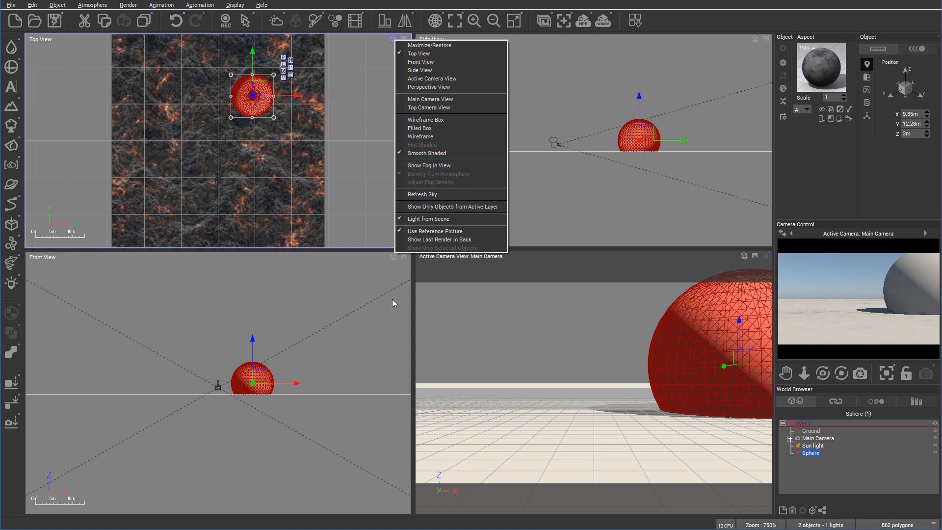
{"action": "mouse_move", "coordinate": [742, 310]}
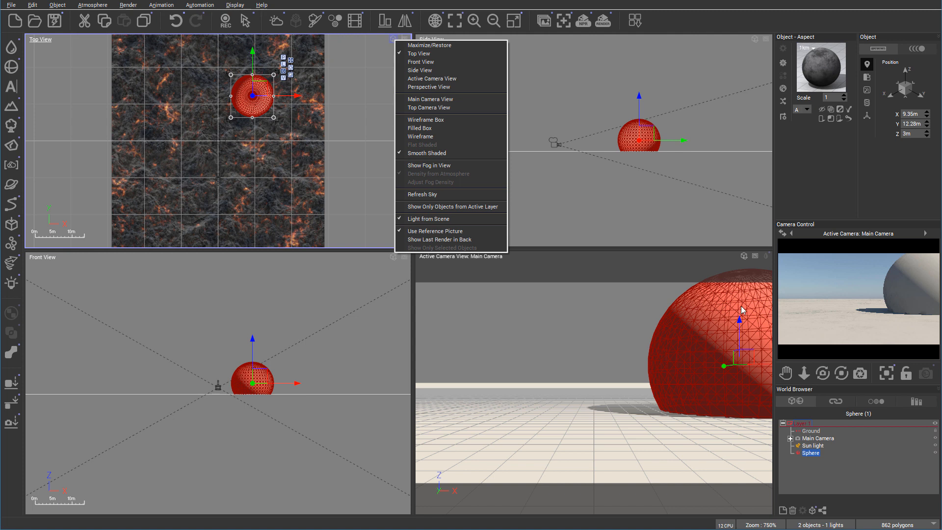
{"action": "mouse_move", "coordinate": [689, 322]}
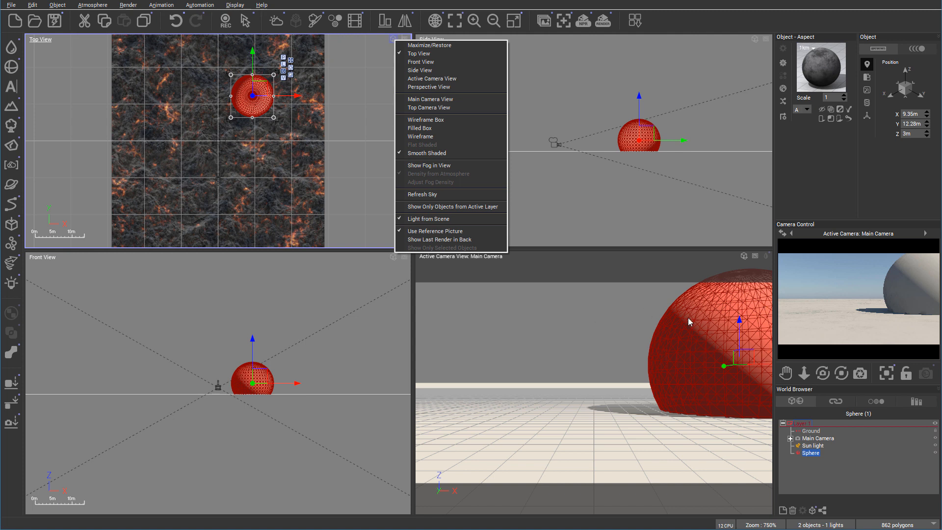
{"action": "mouse_move", "coordinate": [690, 361]}
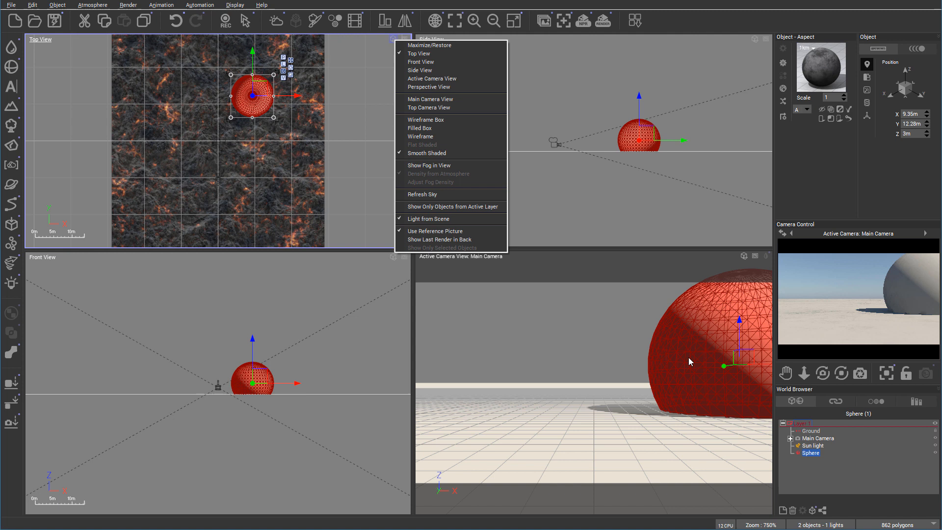
{"action": "mouse_move", "coordinate": [675, 365]}
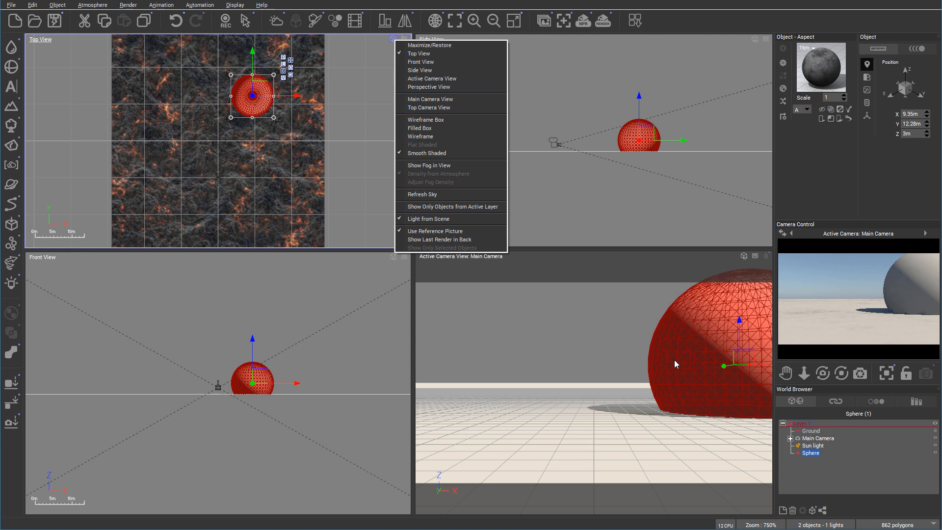
{"action": "mouse_move", "coordinate": [446, 247]}
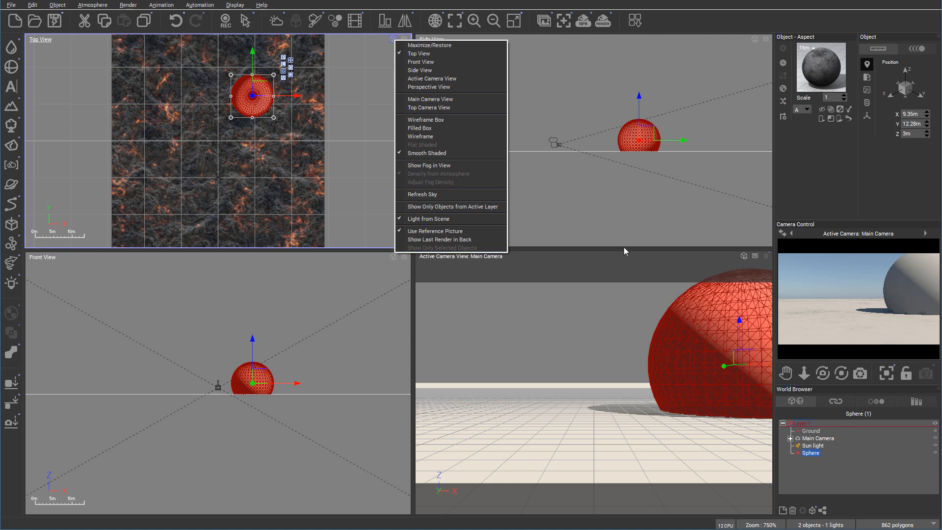
{"action": "mouse_move", "coordinate": [367, 145]}
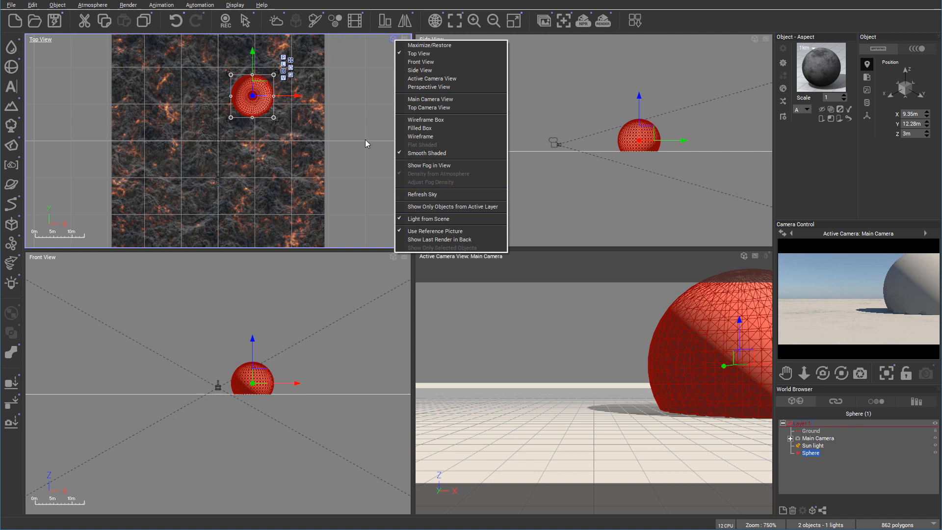
{"action": "mouse_move", "coordinate": [392, 82]}
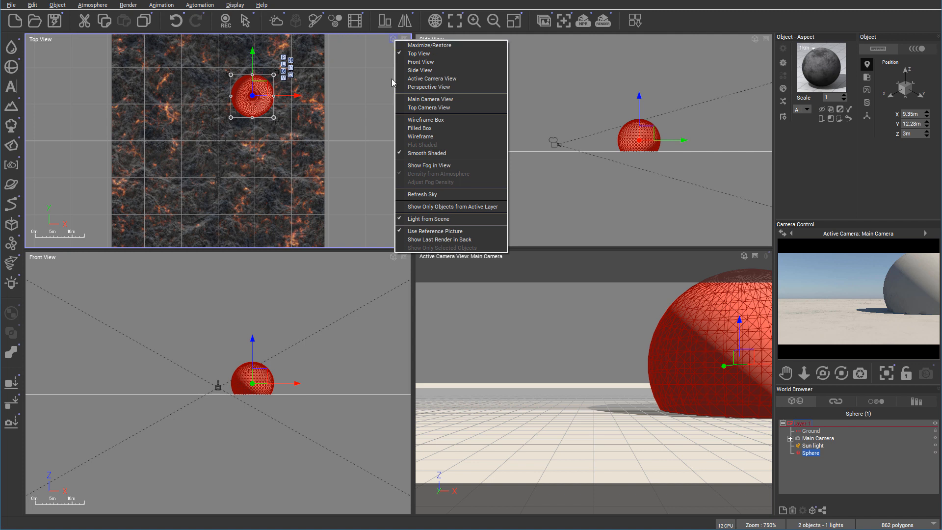
{"action": "mouse_move", "coordinate": [413, 49]}
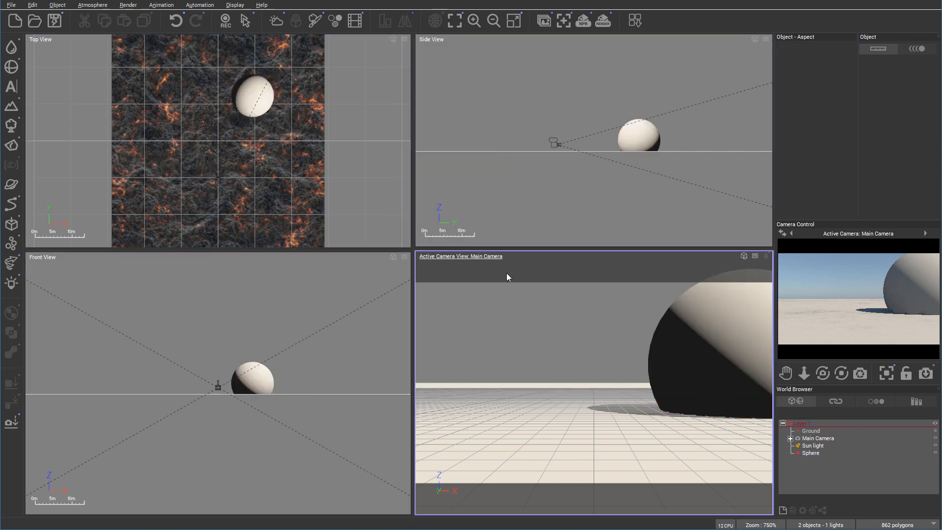
Render a preview of the scene into the top view and accept the Post Render Options.
{"action": "left_click", "coordinate": [404, 39]}
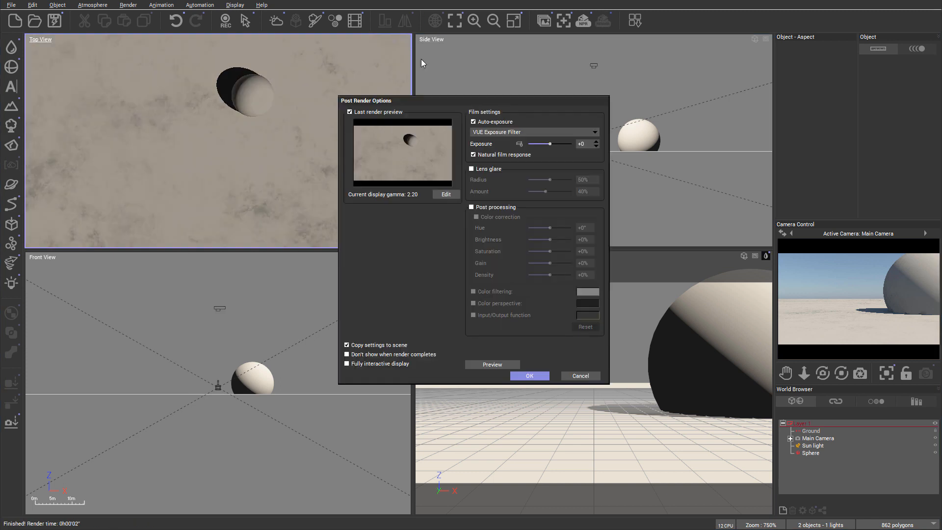
{"action": "left_click", "coordinate": [528, 376]}
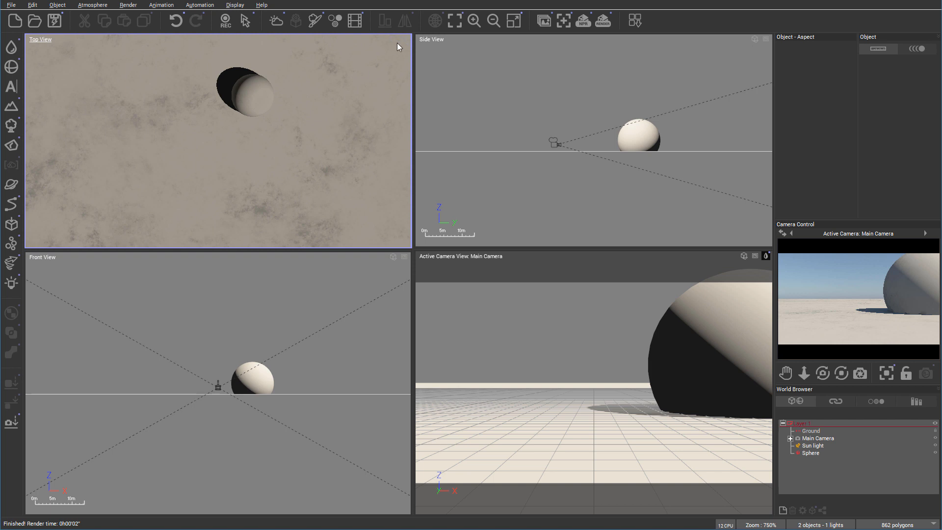
{"action": "left_click", "coordinate": [404, 38]}
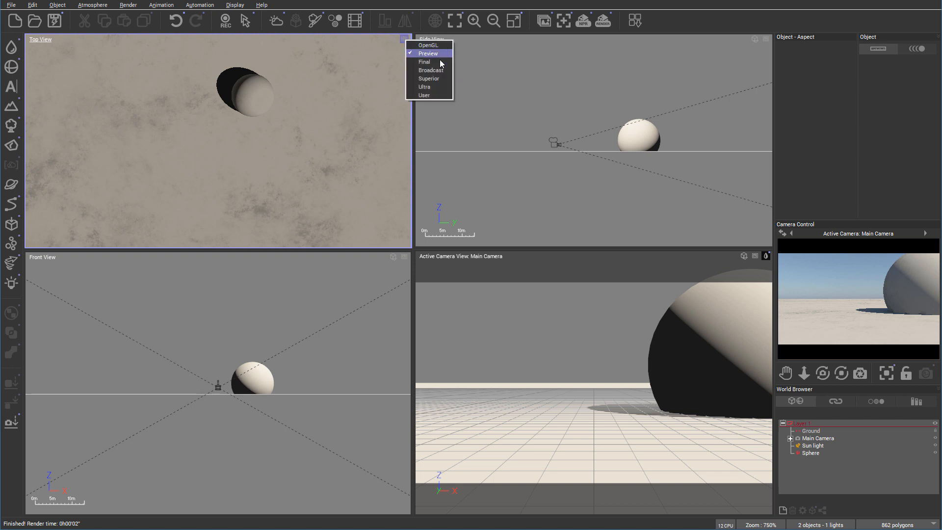
{"action": "mouse_move", "coordinate": [428, 45]}
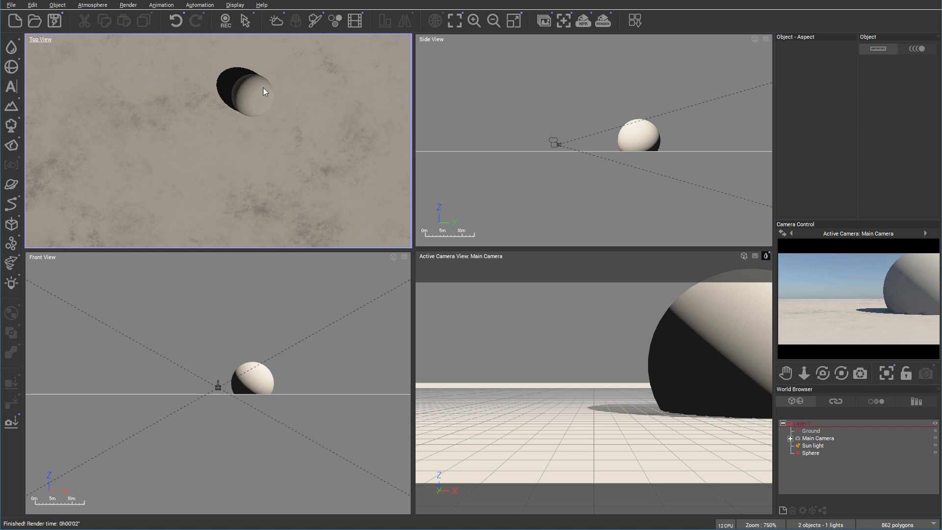
{"action": "mouse_move", "coordinate": [220, 190]}
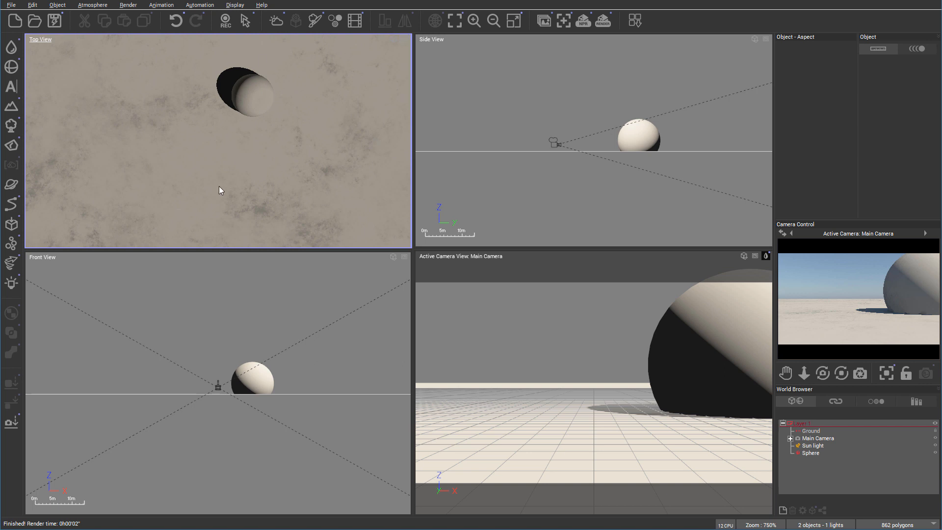
{"action": "mouse_move", "coordinate": [595, 187]}
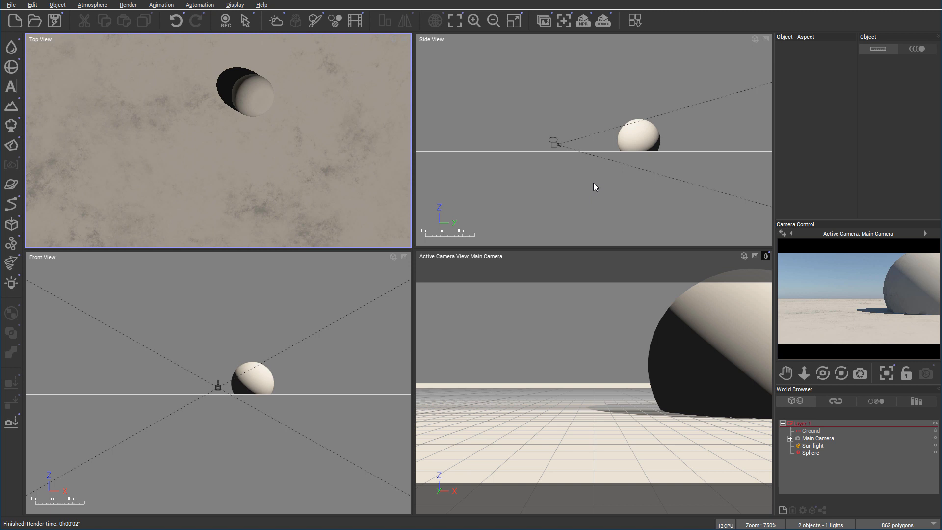
{"action": "mouse_move", "coordinate": [575, 197]}
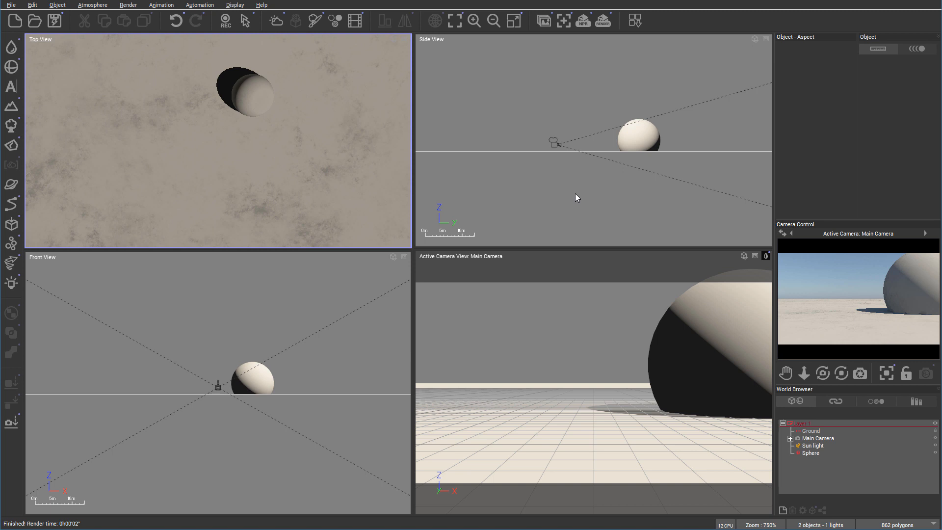
{"action": "mouse_move", "coordinate": [223, 393]}
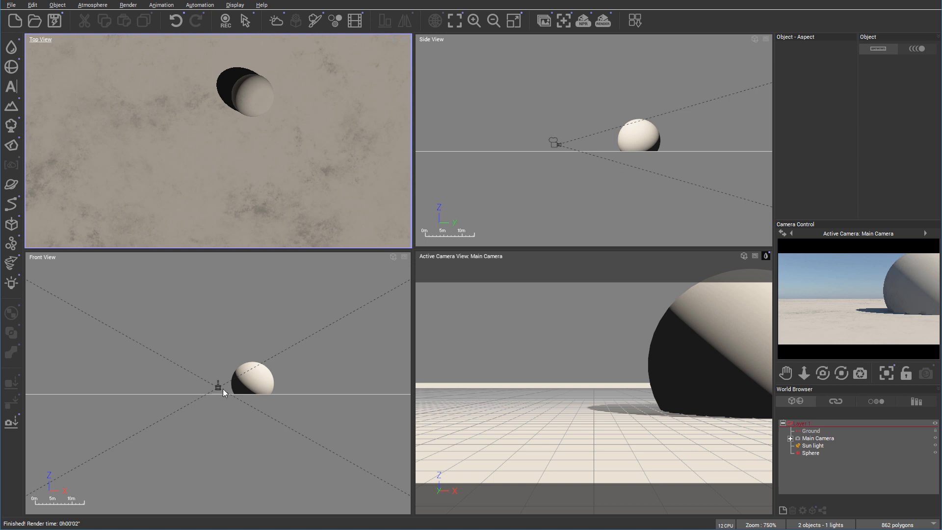
{"action": "mouse_move", "coordinate": [400, 52]}
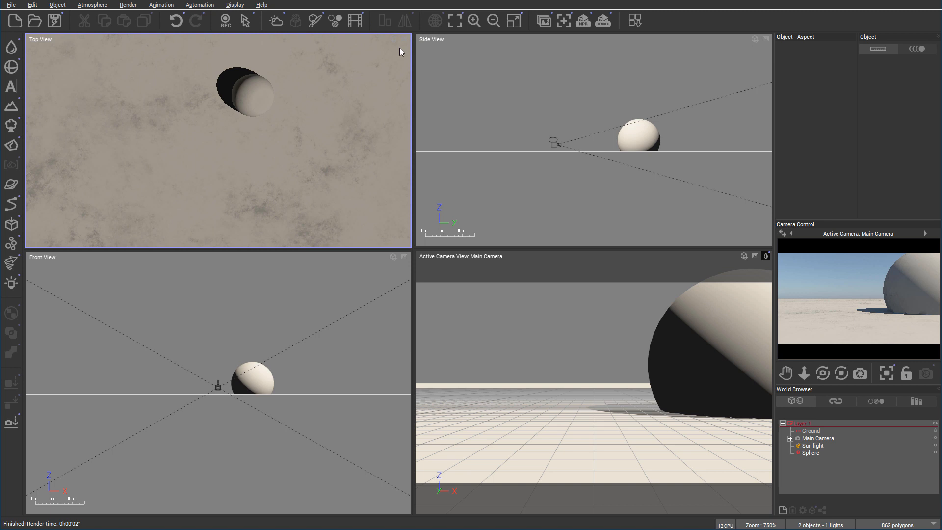
{"action": "mouse_move", "coordinate": [423, 238]}
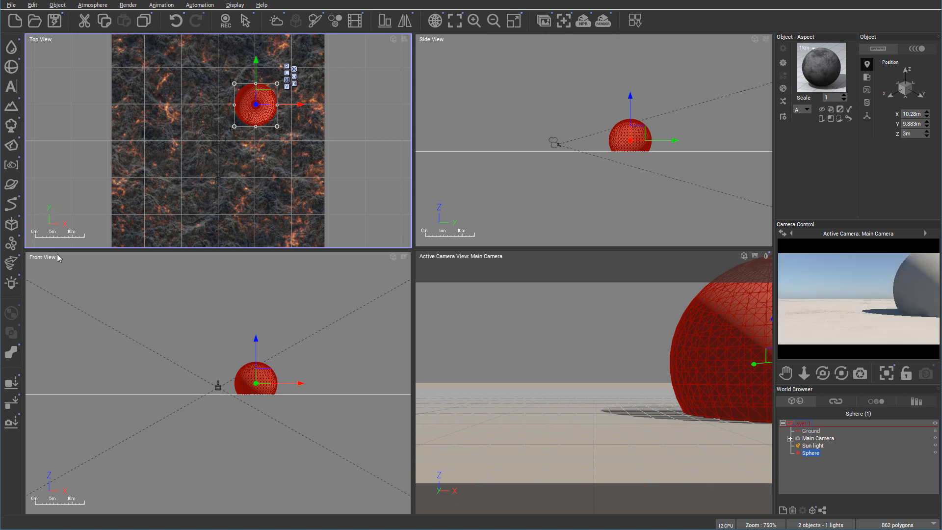
{"action": "mouse_move", "coordinate": [499, 214]}
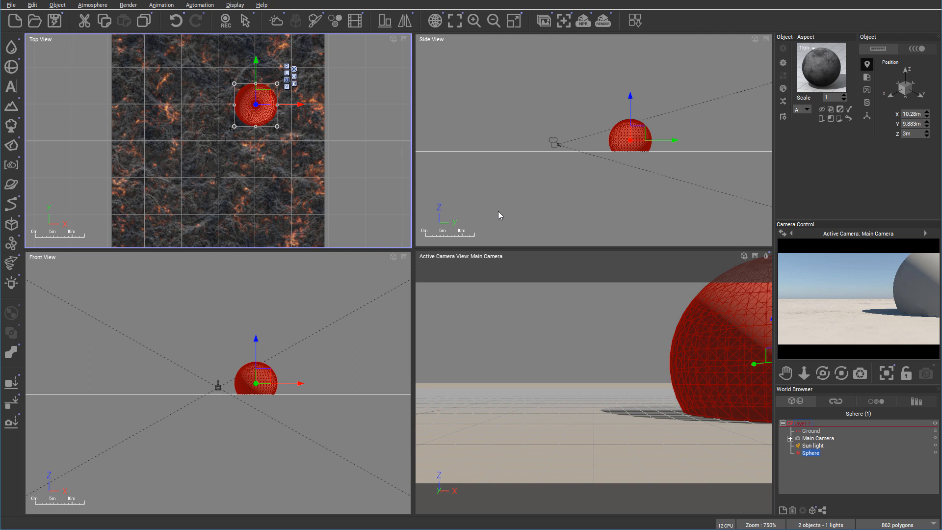
{"action": "mouse_move", "coordinate": [509, 147]}
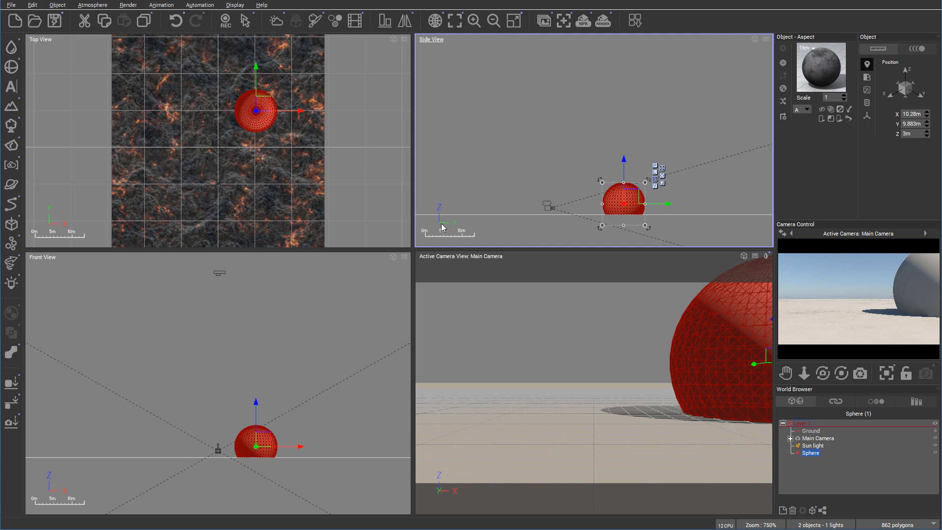
{"action": "mouse_move", "coordinate": [115, 206]}
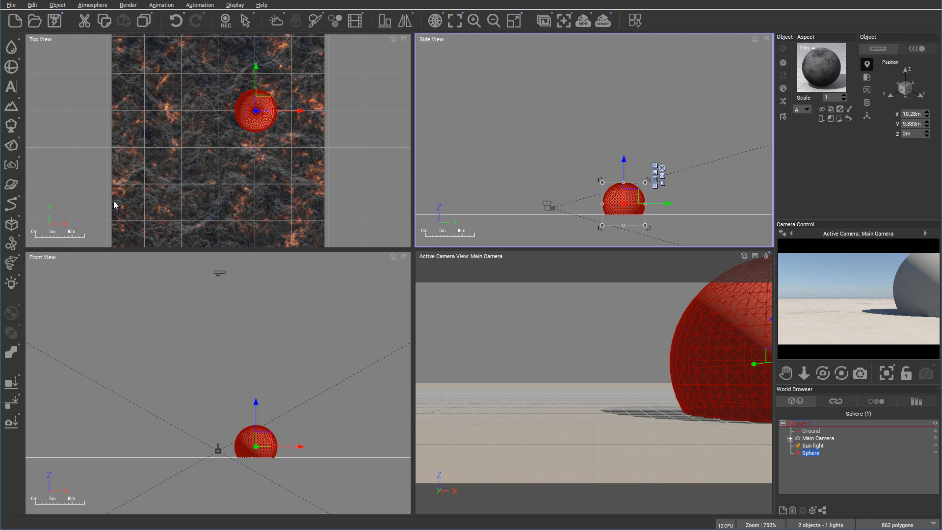
{"action": "mouse_move", "coordinate": [48, 214]}
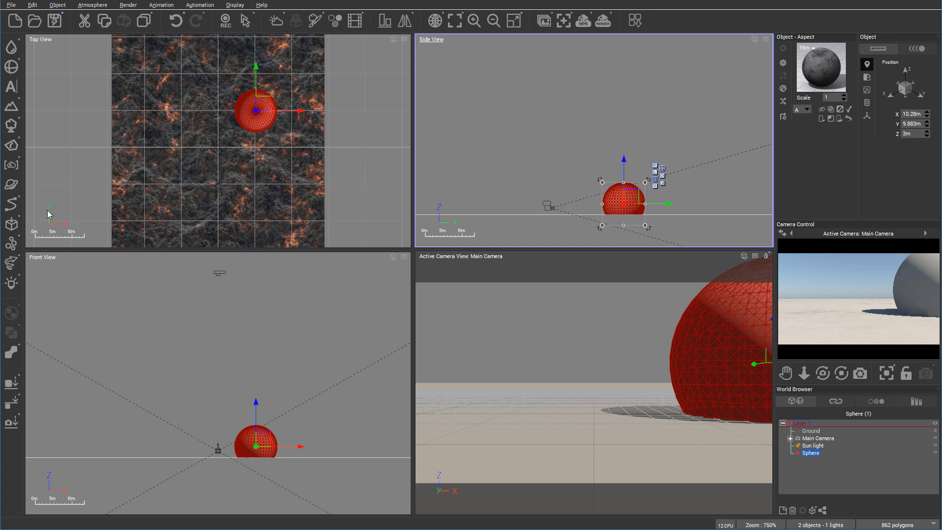
{"action": "mouse_move", "coordinate": [32, 190]}
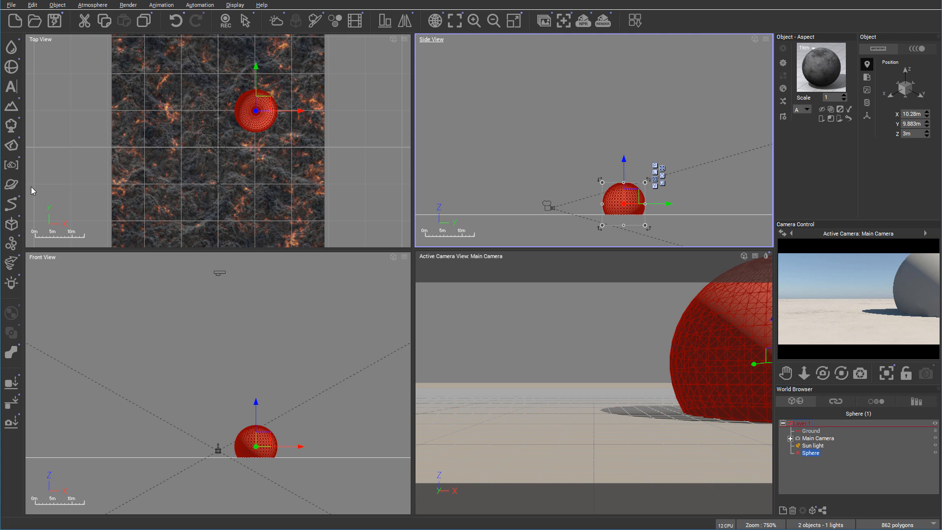
{"action": "mouse_move", "coordinate": [534, 203]}
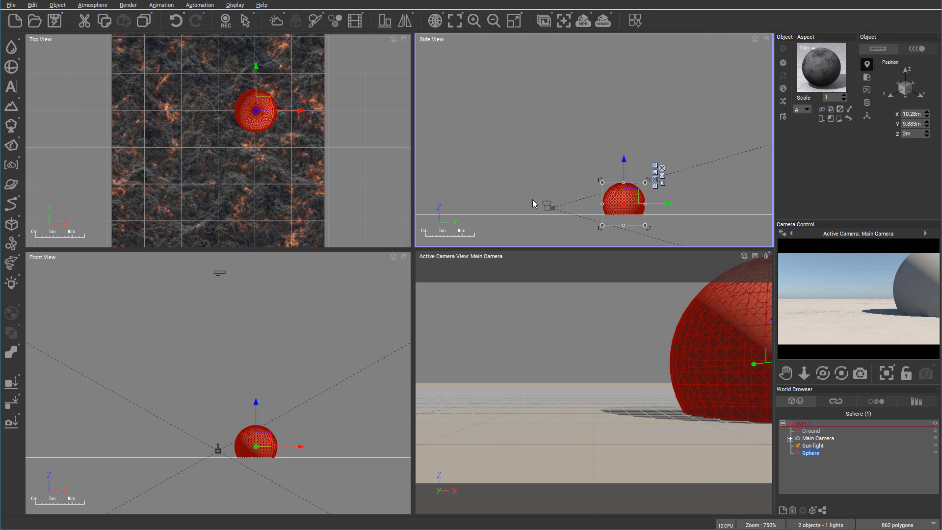
{"action": "mouse_move", "coordinate": [223, 406]}
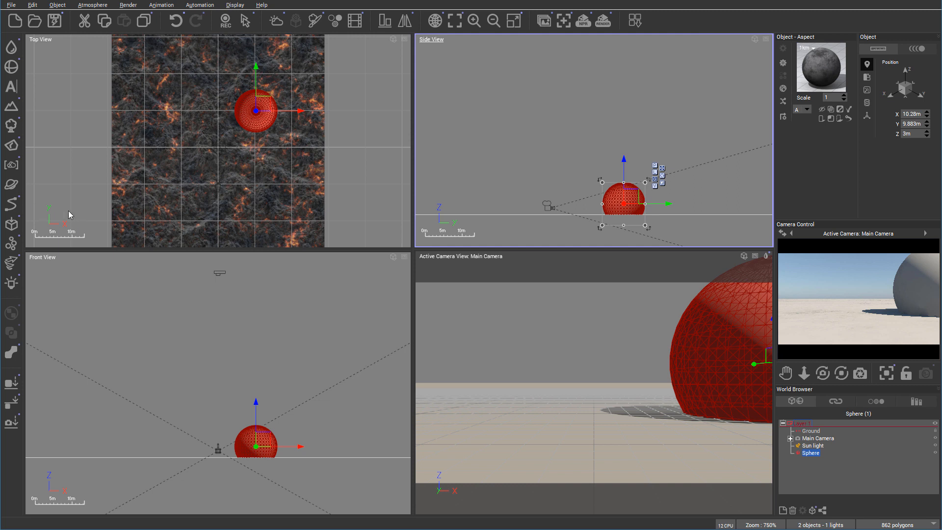
{"action": "mouse_move", "coordinate": [114, 231]}
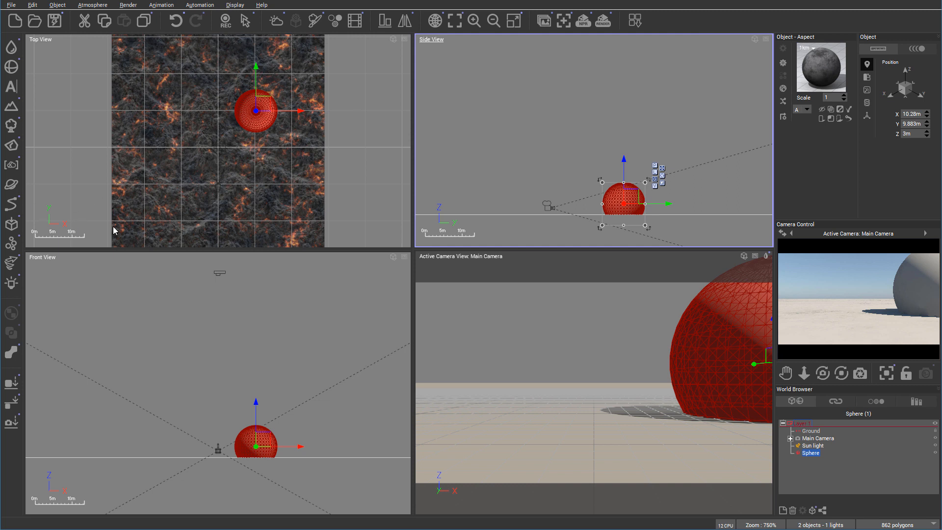
{"action": "mouse_move", "coordinate": [60, 240]}
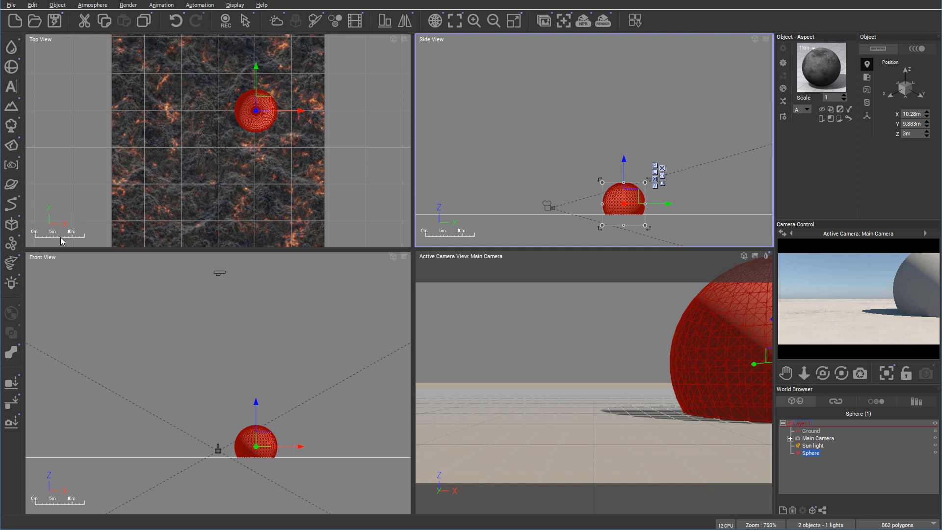
{"action": "mouse_move", "coordinate": [132, 179]}
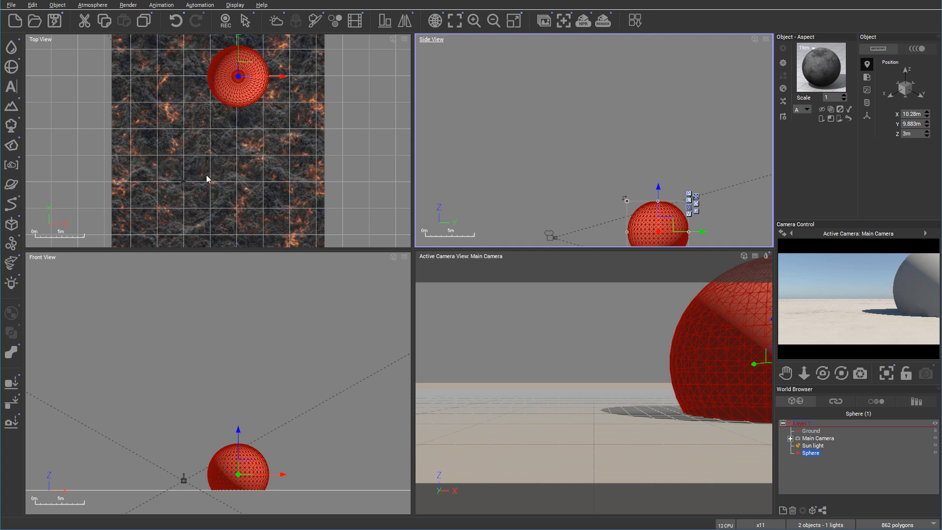
{"action": "mouse_move", "coordinate": [88, 239]}
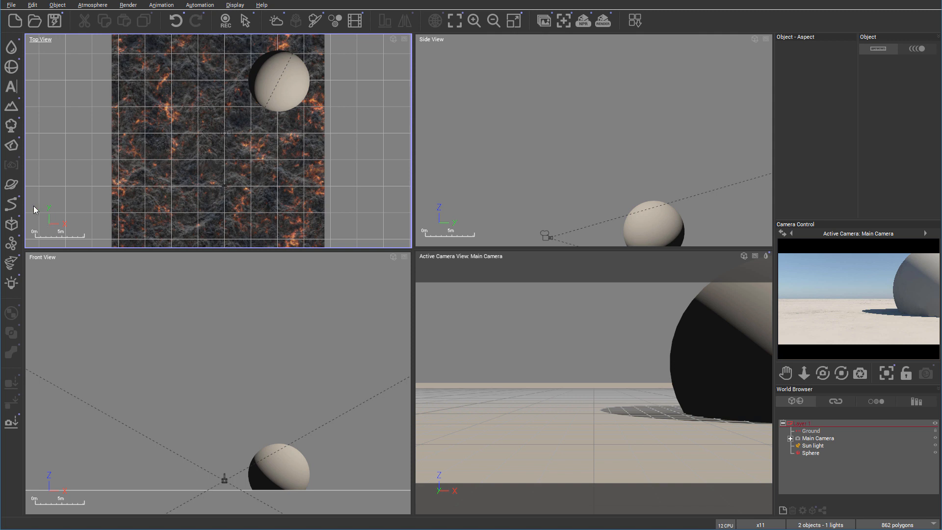
{"action": "mouse_move", "coordinate": [50, 215]}
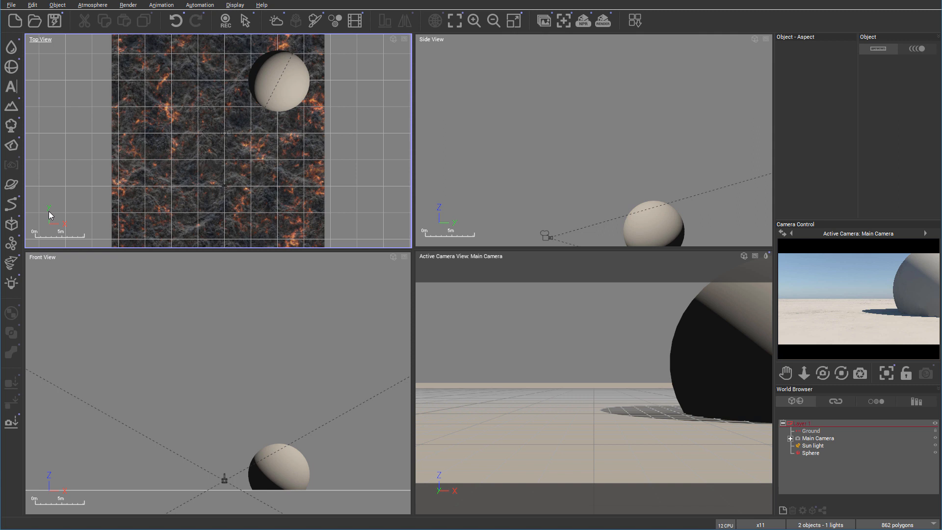
{"action": "mouse_move", "coordinate": [336, 142]}
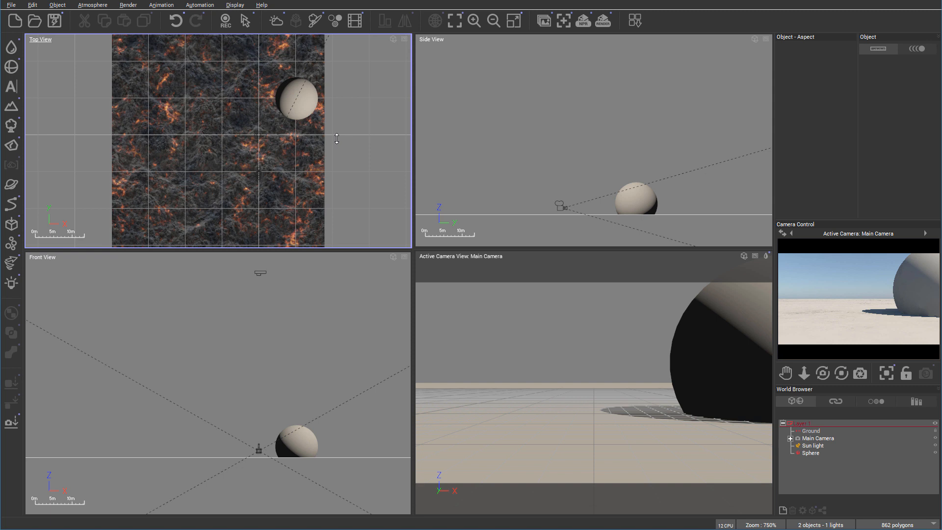
Zoom the top view out from 750% to 625% and reselect the sphere.
{"action": "scroll", "scroll_direction": "down", "scroll_amount": 3}
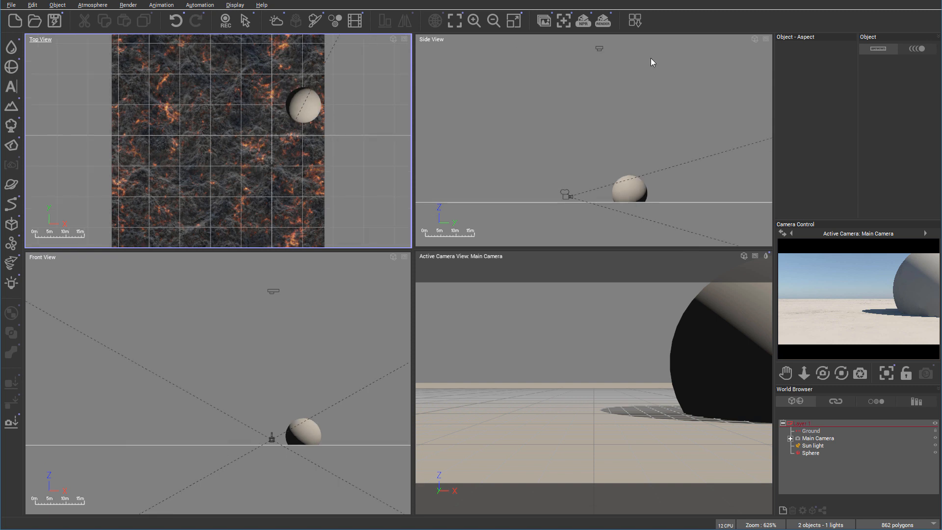
{"action": "mouse_move", "coordinate": [519, 433]}
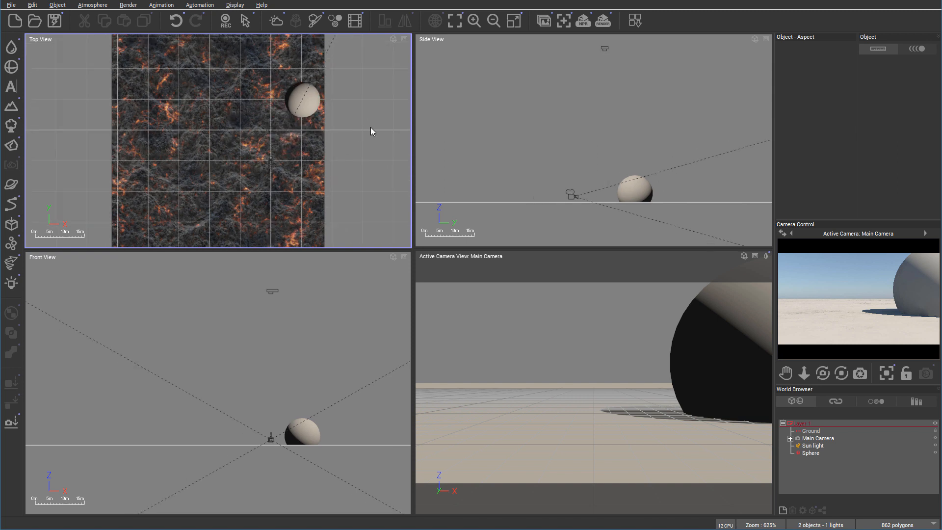
{"action": "mouse_move", "coordinate": [744, 147]}
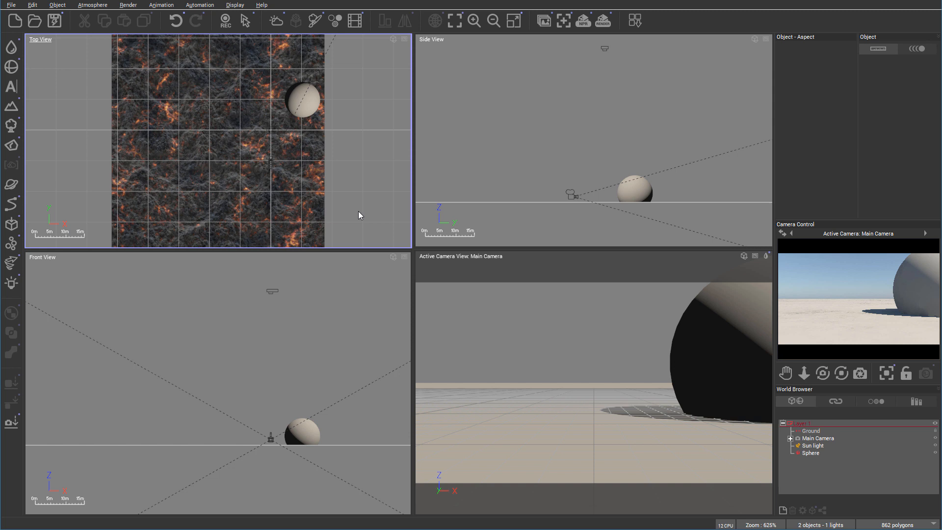
{"action": "mouse_move", "coordinate": [271, 166]}
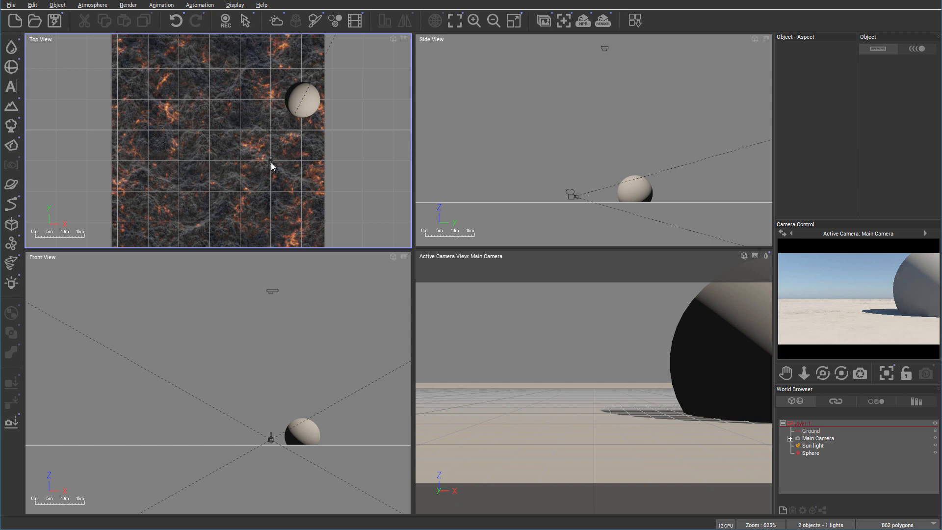
{"action": "mouse_move", "coordinate": [321, 163]}
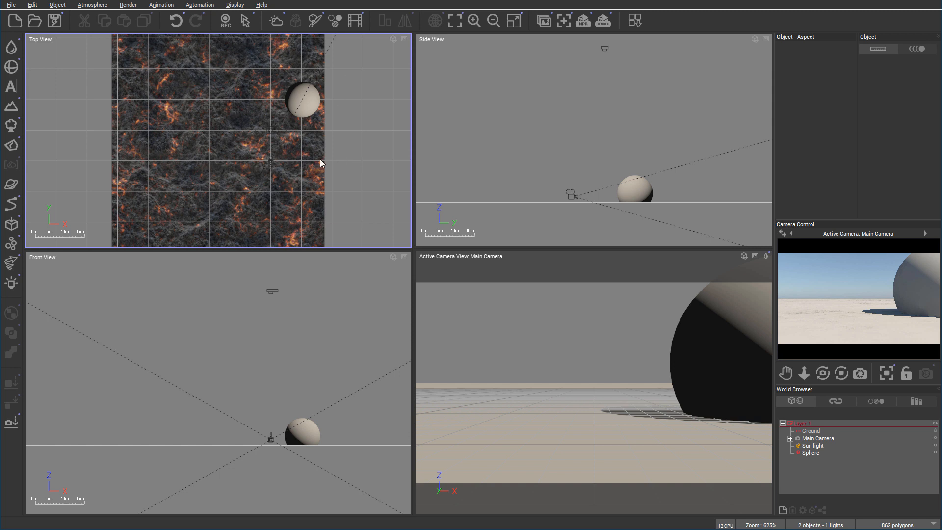
{"action": "left_click", "coordinate": [818, 438]}
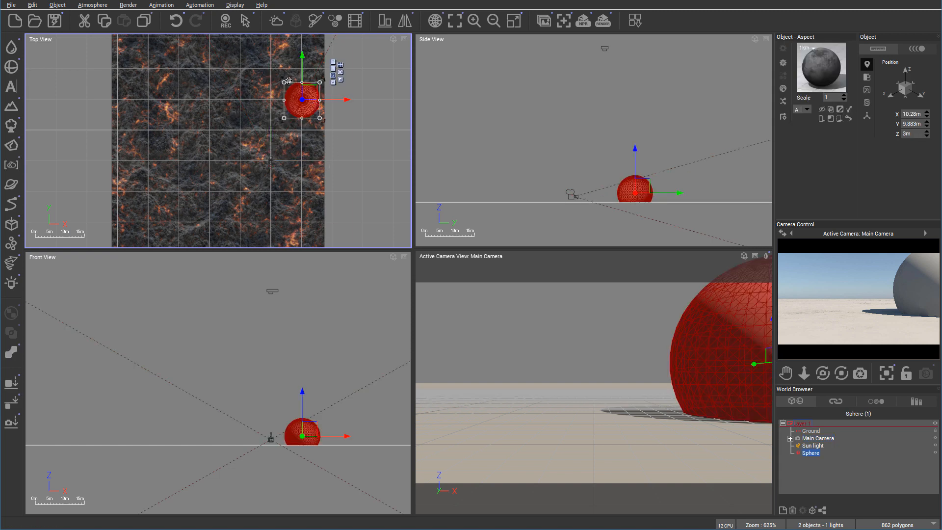
{"action": "mouse_move", "coordinate": [240, 185]}
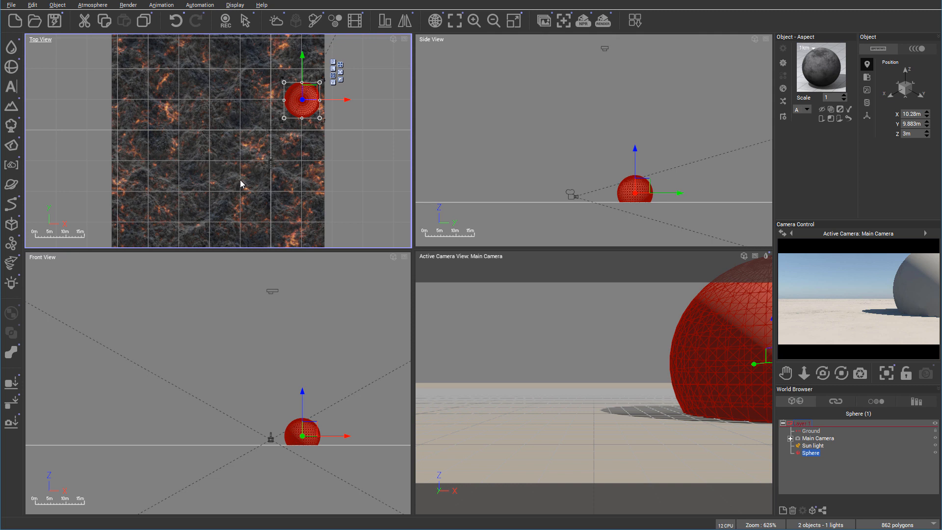
{"action": "mouse_move", "coordinate": [206, 179]}
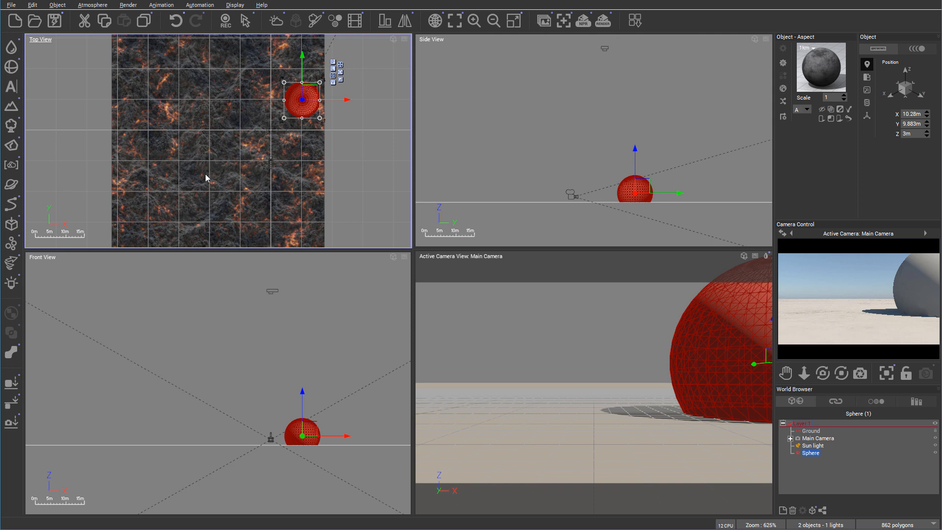
{"action": "mouse_move", "coordinate": [329, 196]}
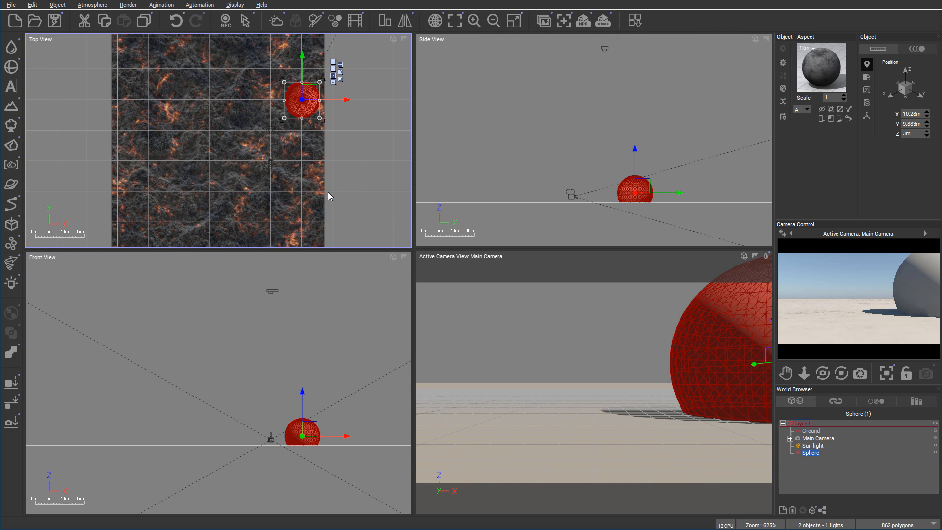
{"action": "mouse_move", "coordinate": [329, 147]}
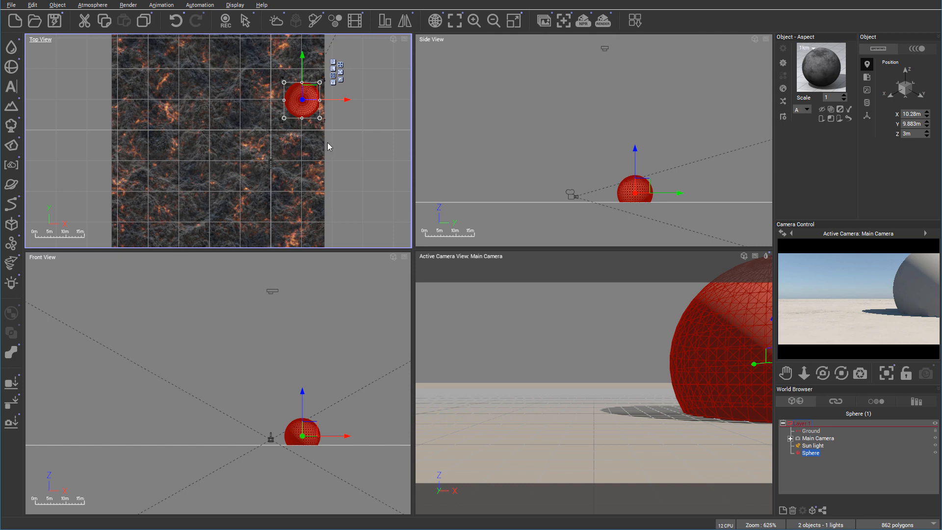
{"action": "mouse_move", "coordinate": [345, 113]}
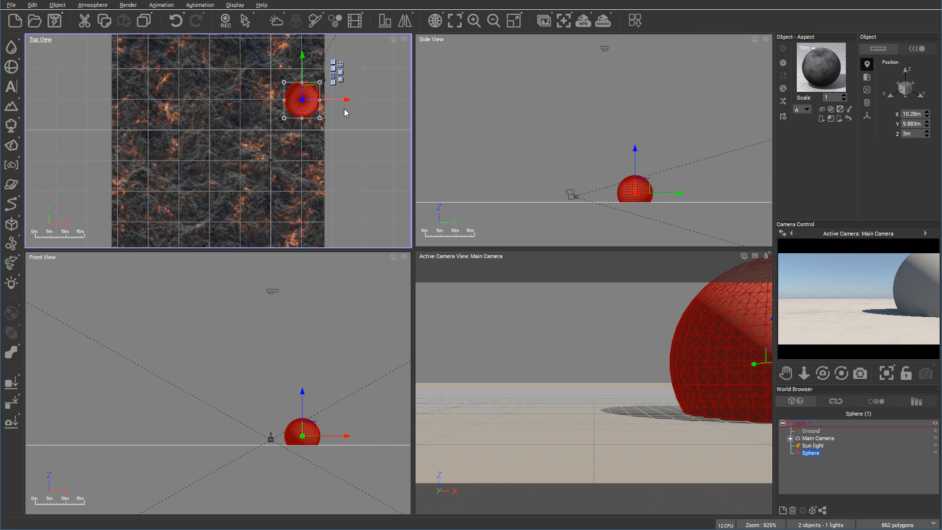
{"action": "mouse_move", "coordinate": [289, 133]}
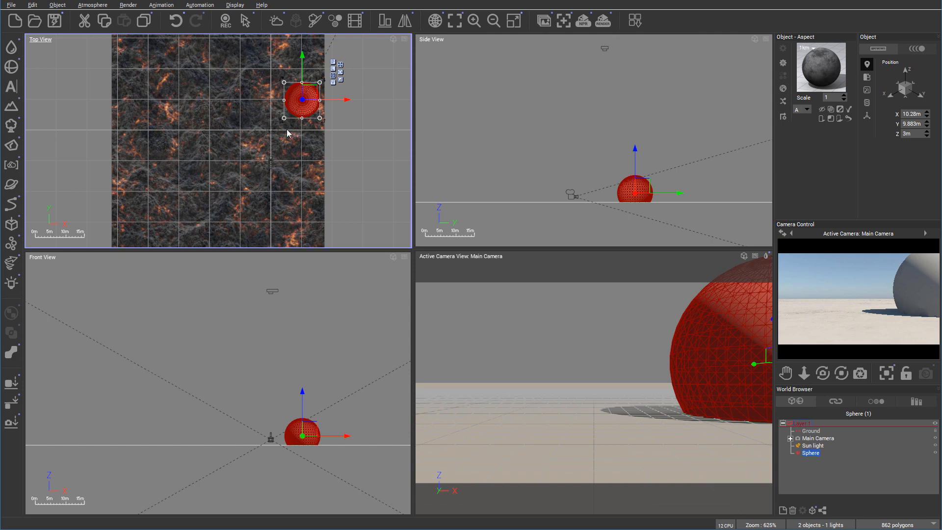